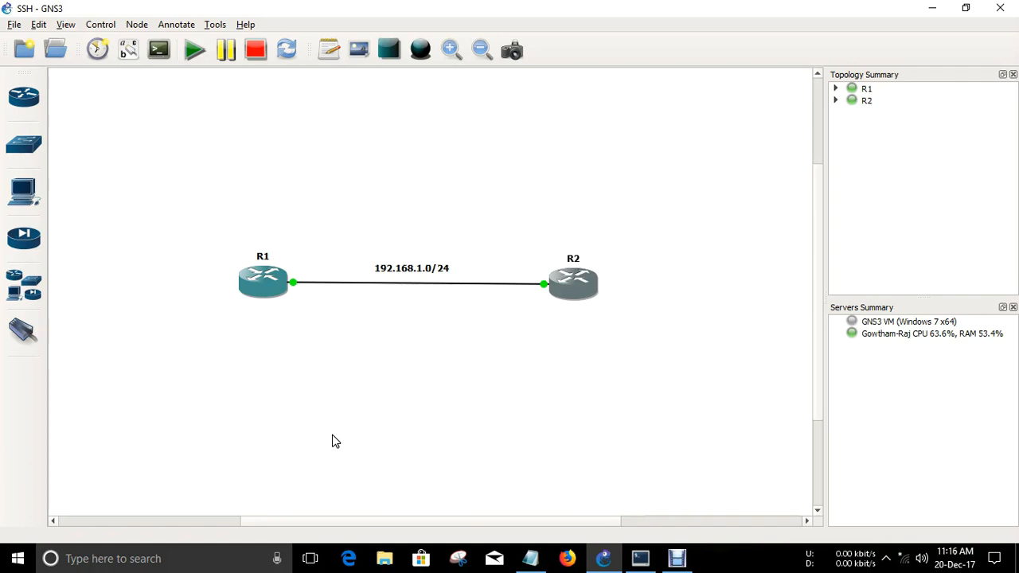
mouse_move(432, 449)
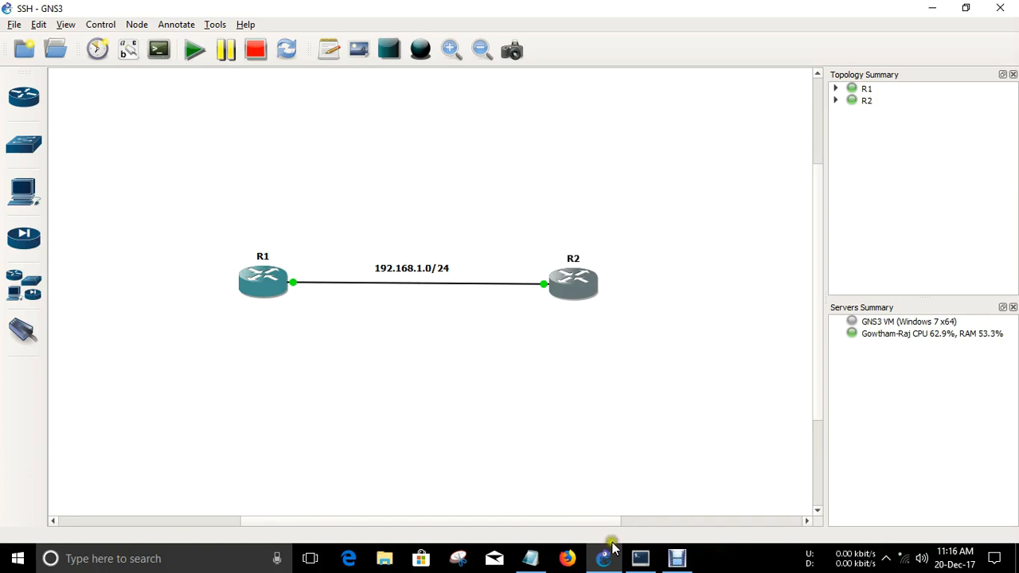
Step: Show the lab task list in Notepad, select its text, then return to the router terminals
left_click(529, 557)
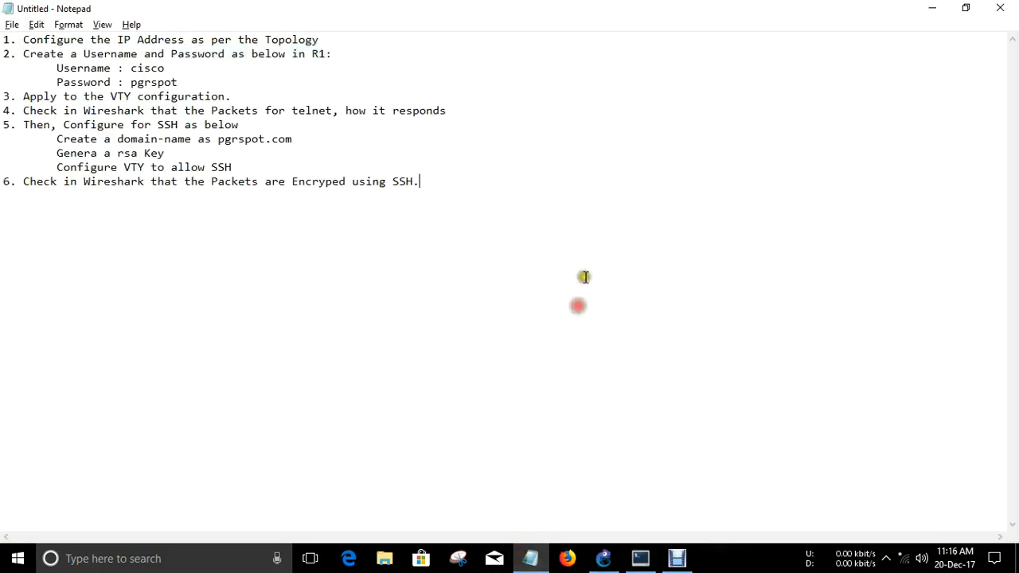
key("ctrl+a")
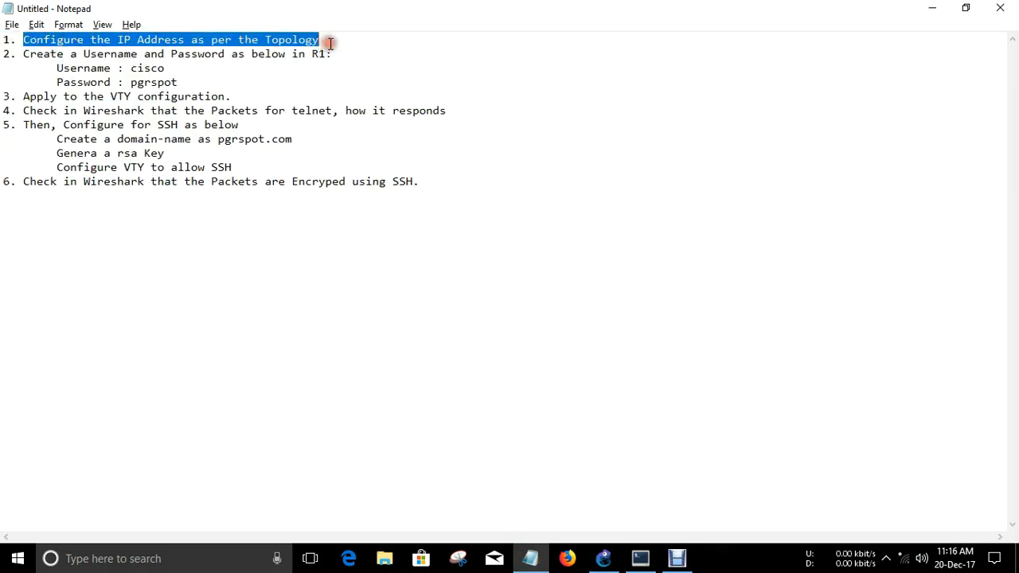
mouse_move(331, 40)
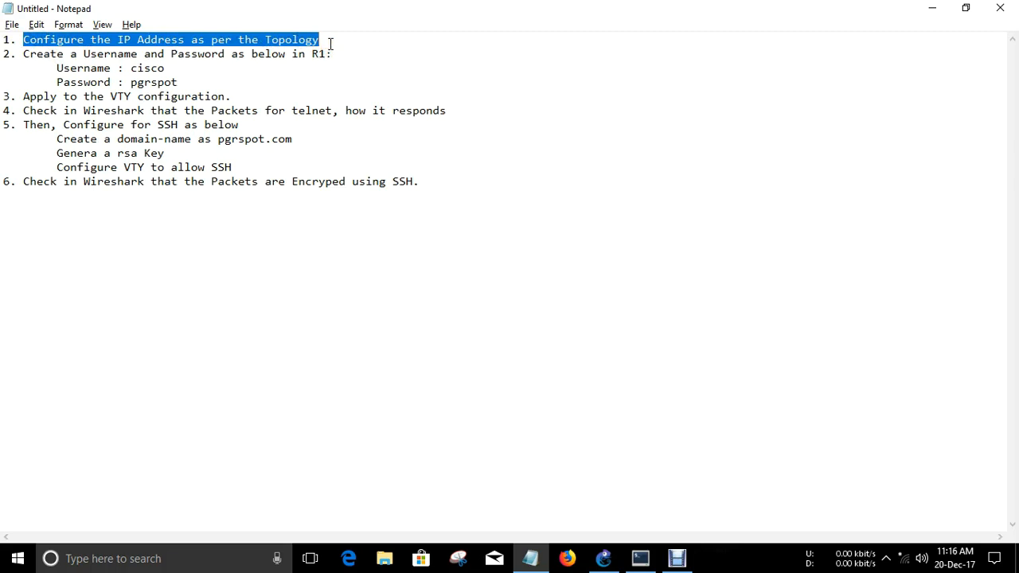
left_click(87, 74)
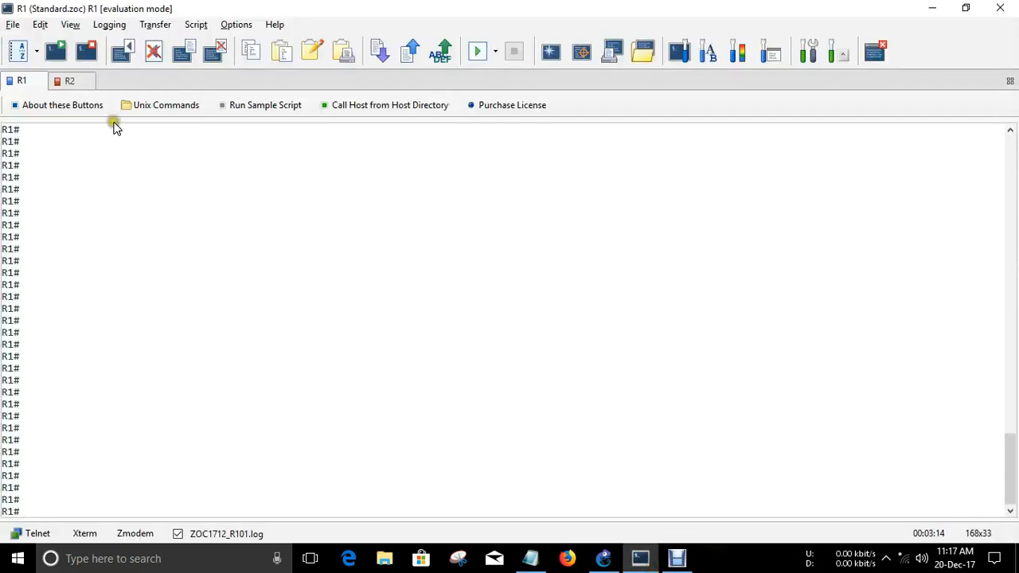
mouse_move(175, 341)
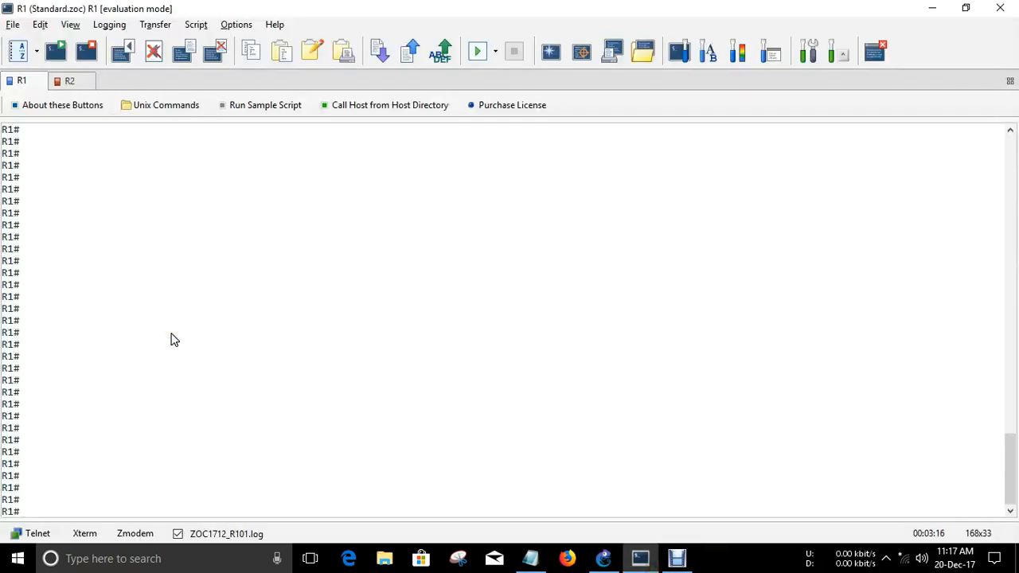
Step: Run 'show ip int brief' on R1 and R2 and ping 192.168.1.1 from R2
type("show ip int brief")
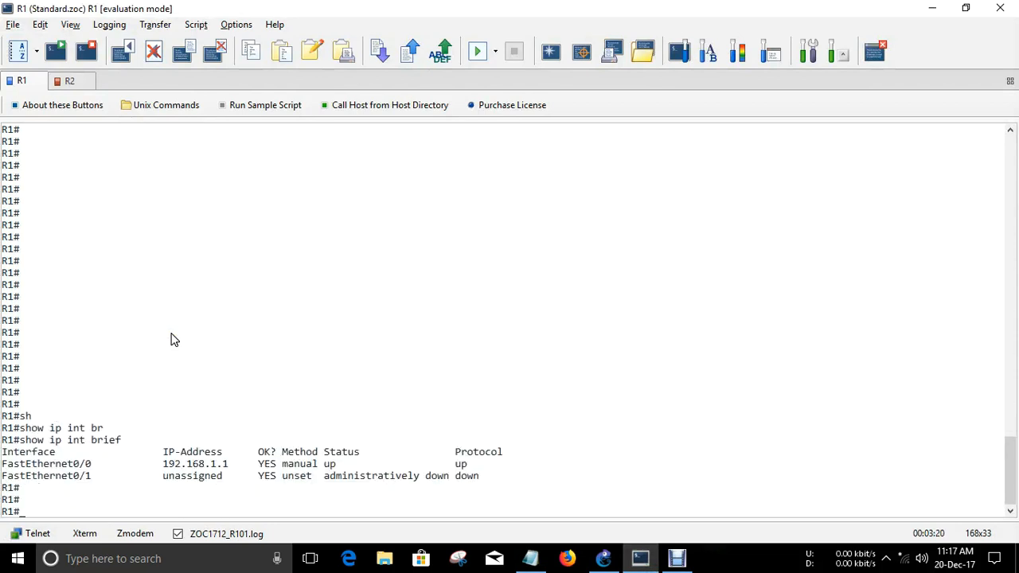
left_click(71, 80)
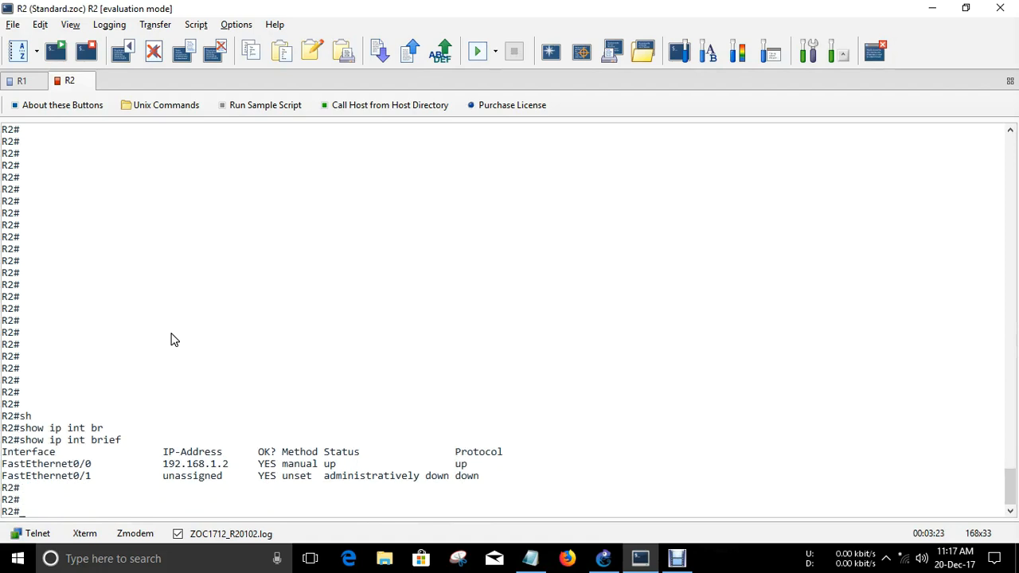
type("ping 19")
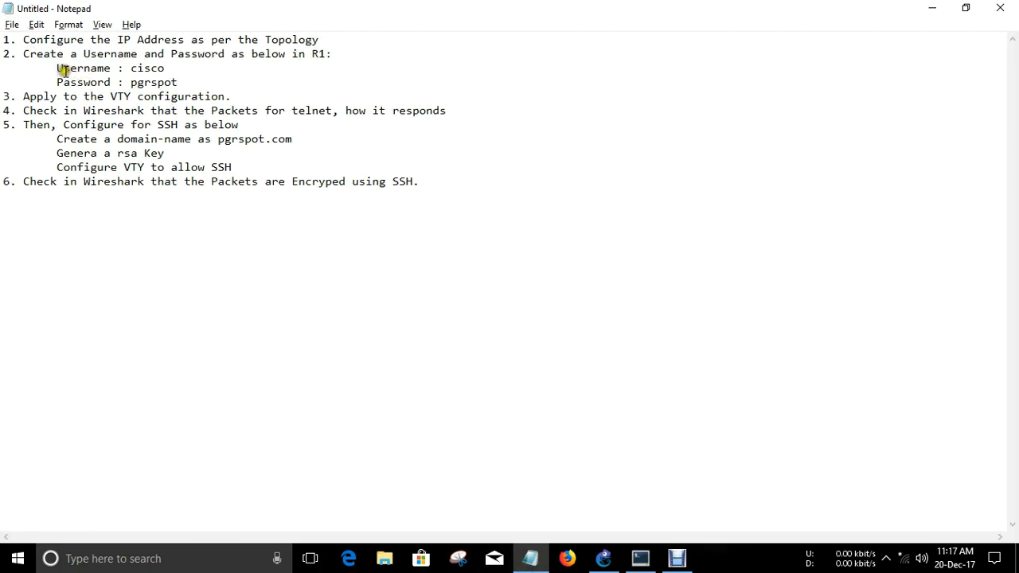
left_click_drag(58, 67, 207, 83)
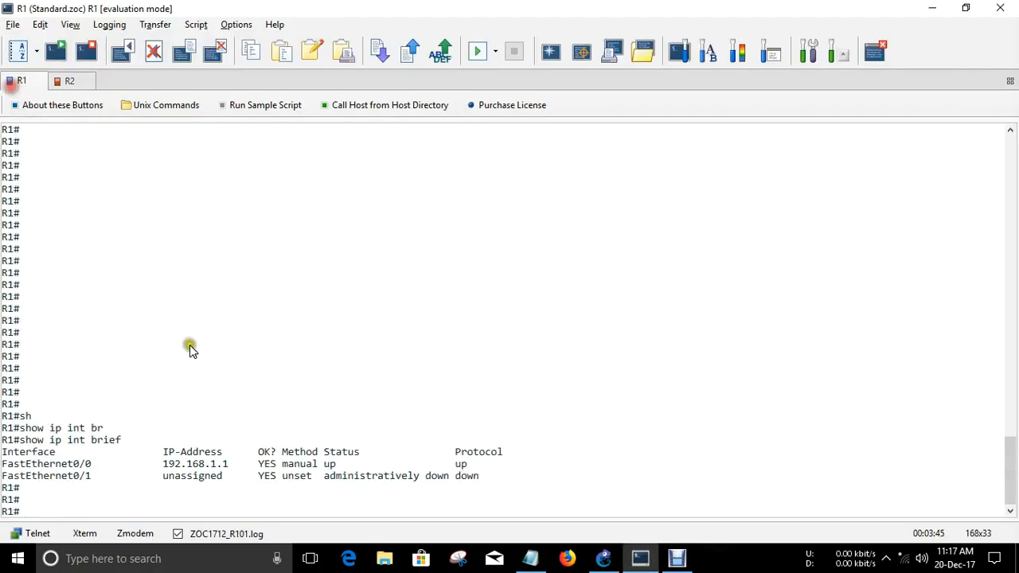
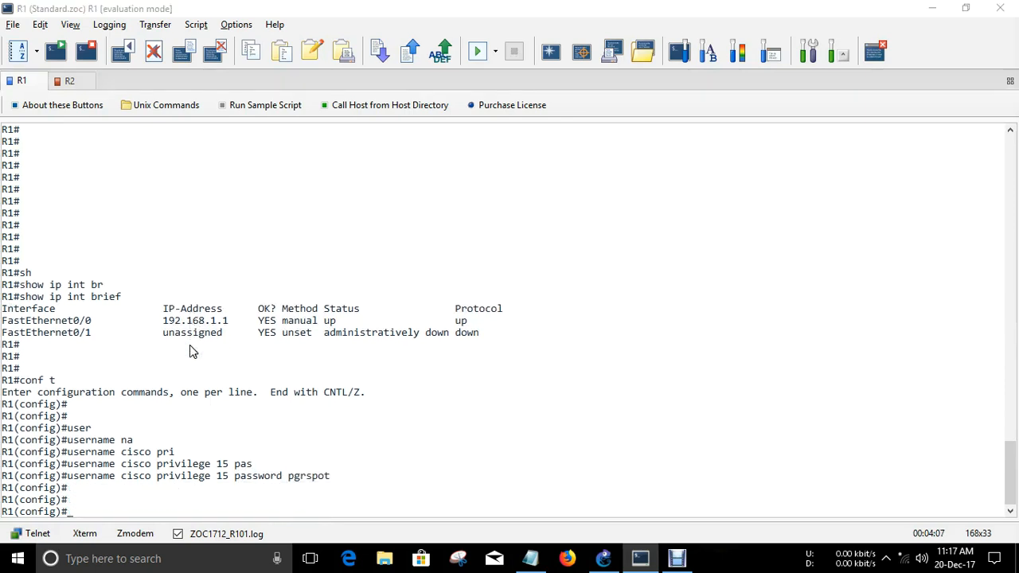
Step: Check the task list and begin entering 'line vty' on R1
left_click(532, 557)
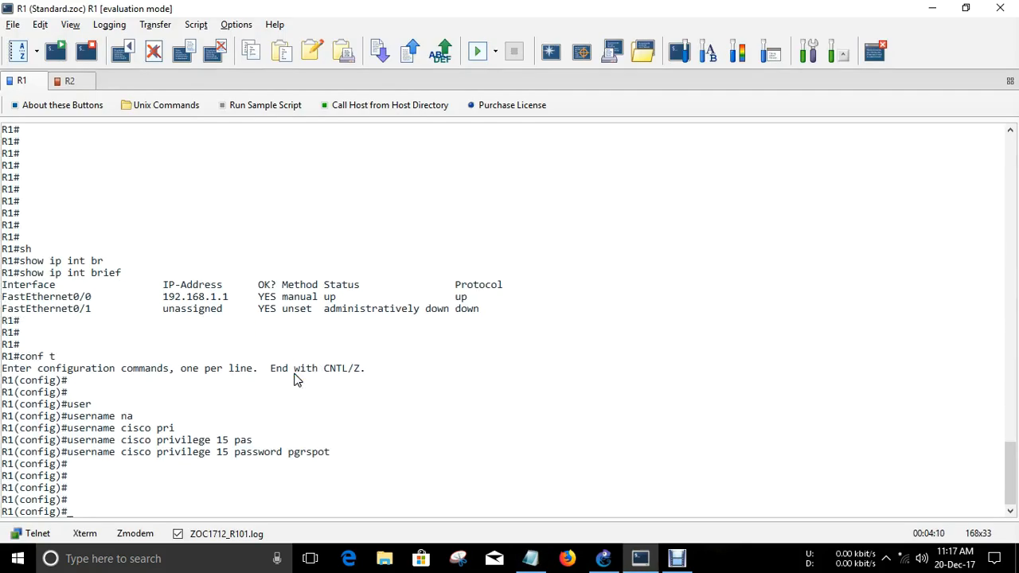
type("l")
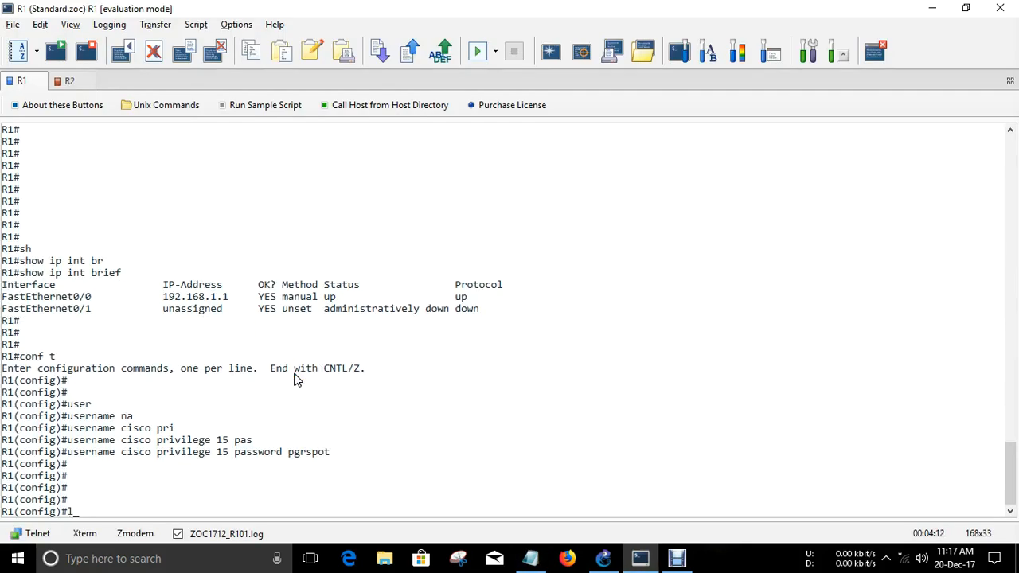
type("line vty 0")
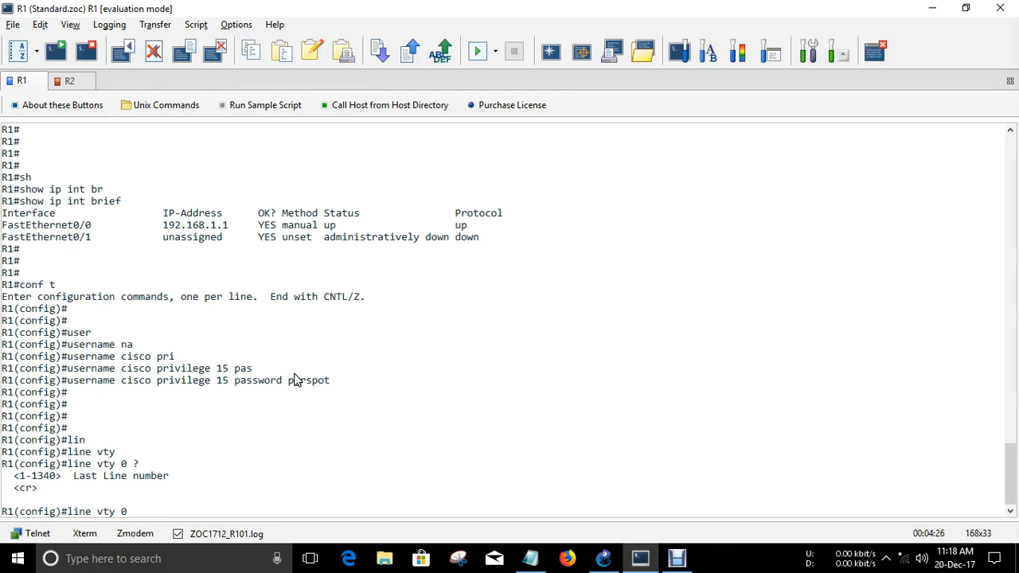
Step: Enter 'line vty 0 4' and apply 'login local' on R1
type("4")
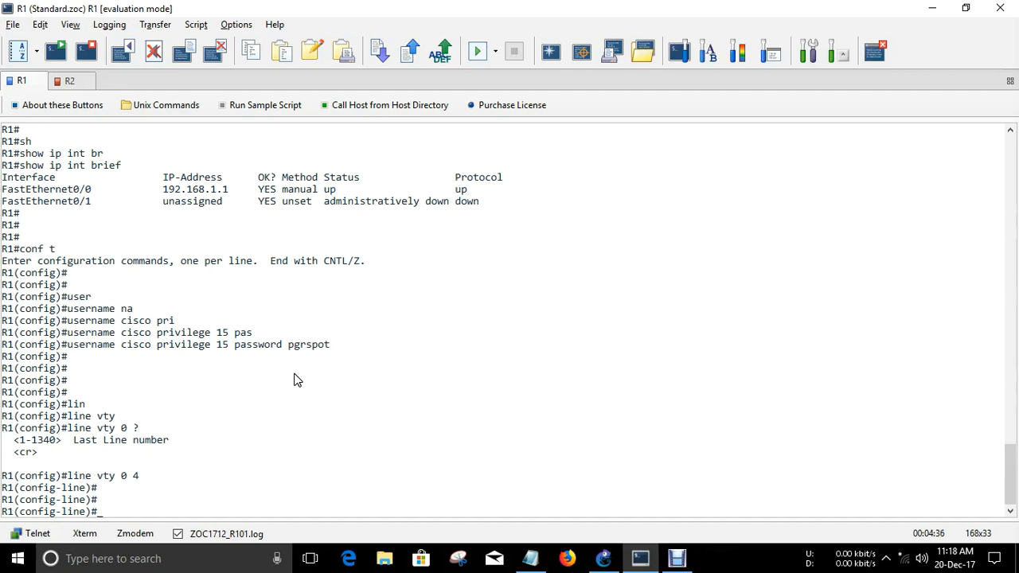
type("l")
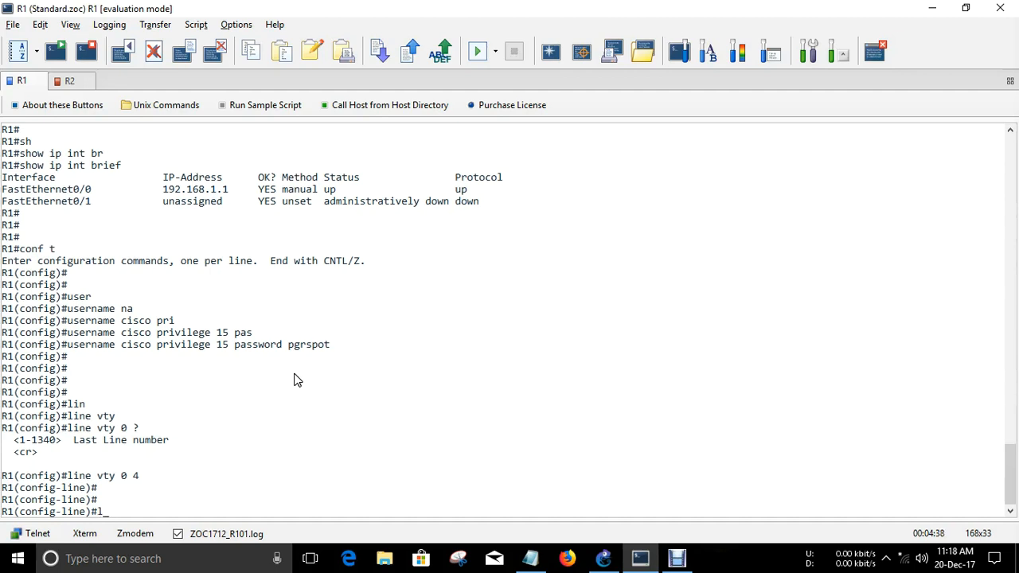
type("ogin local")
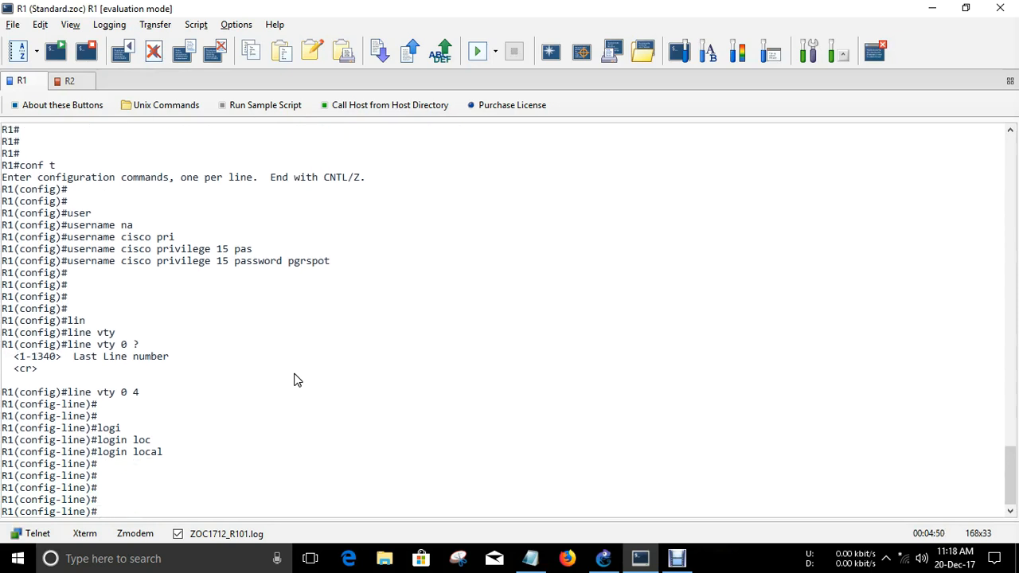
Step: From R2, telnet to 192.168.1.1, log in as cisco, then exit the session
left_click(68, 80)
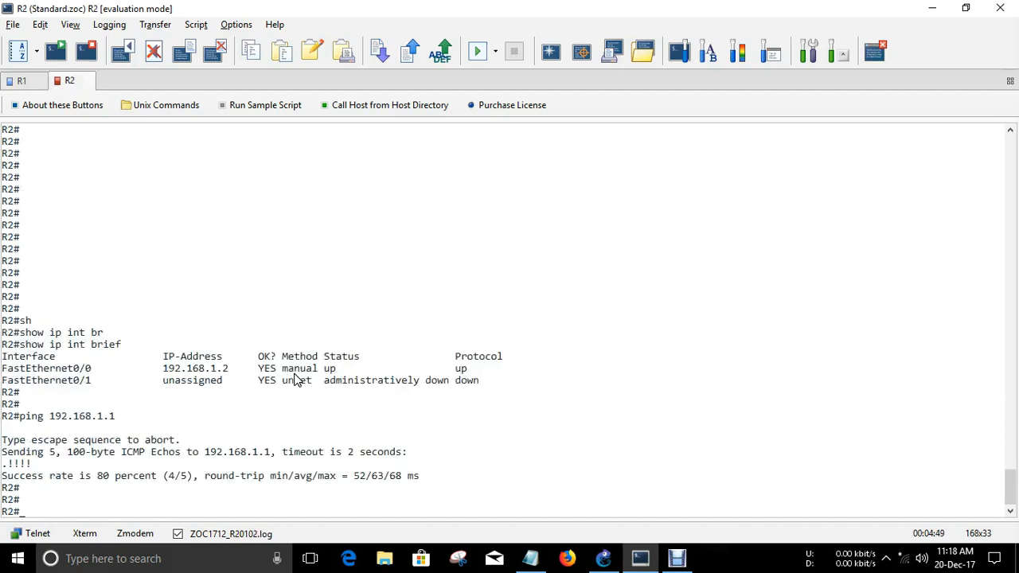
left_click(23, 81)
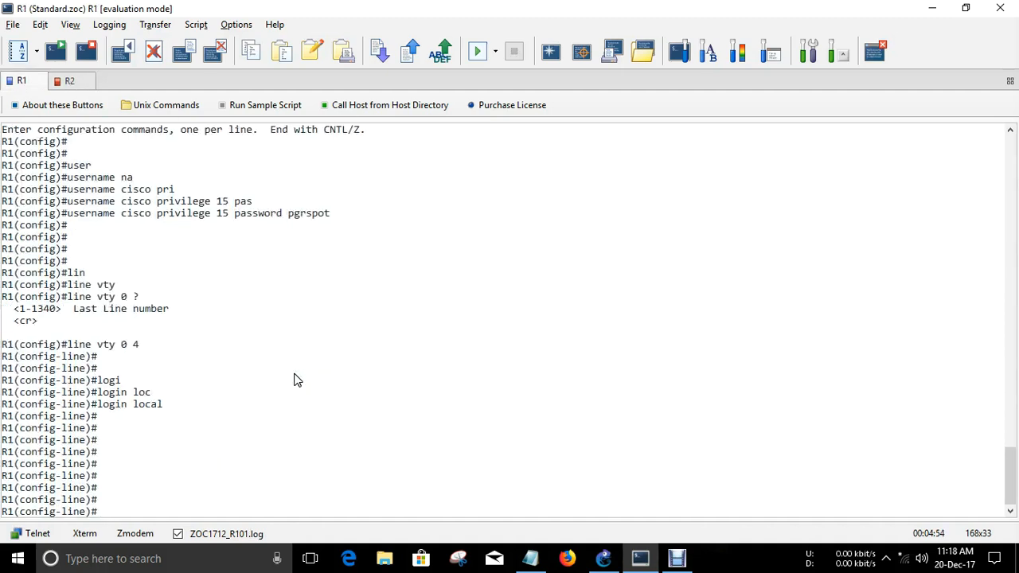
left_click(54, 79)
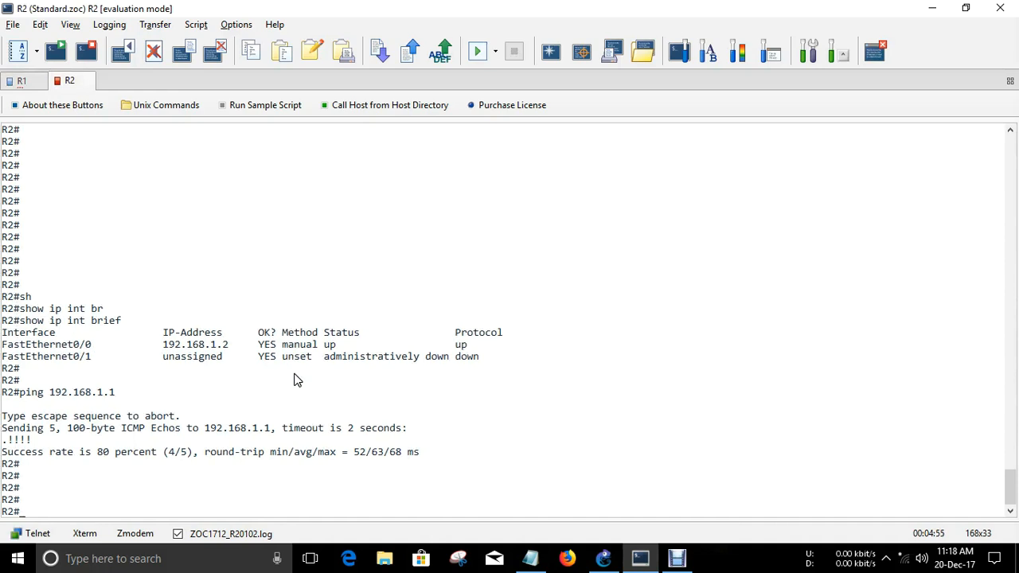
type("telnet 192.168.1.1")
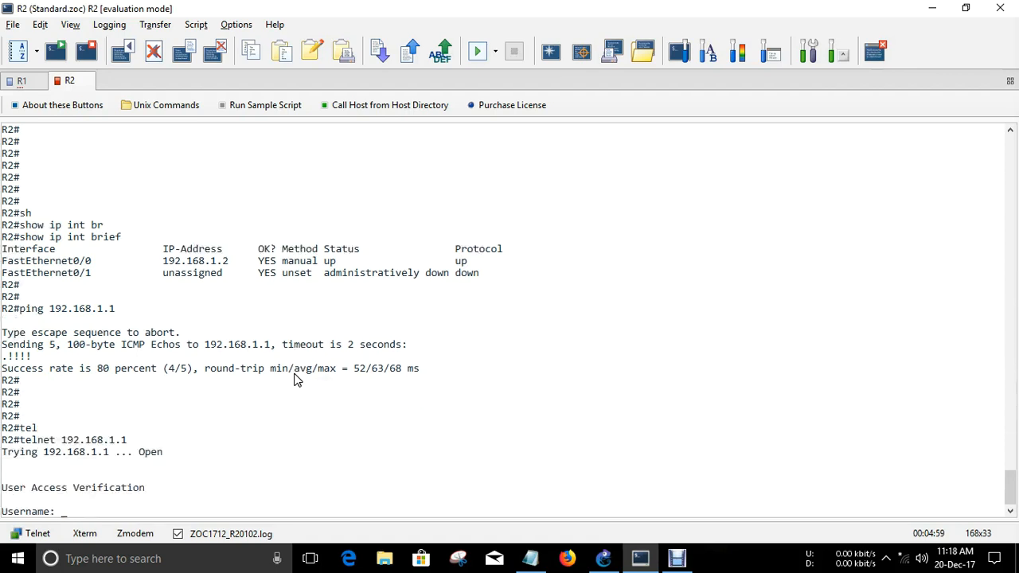
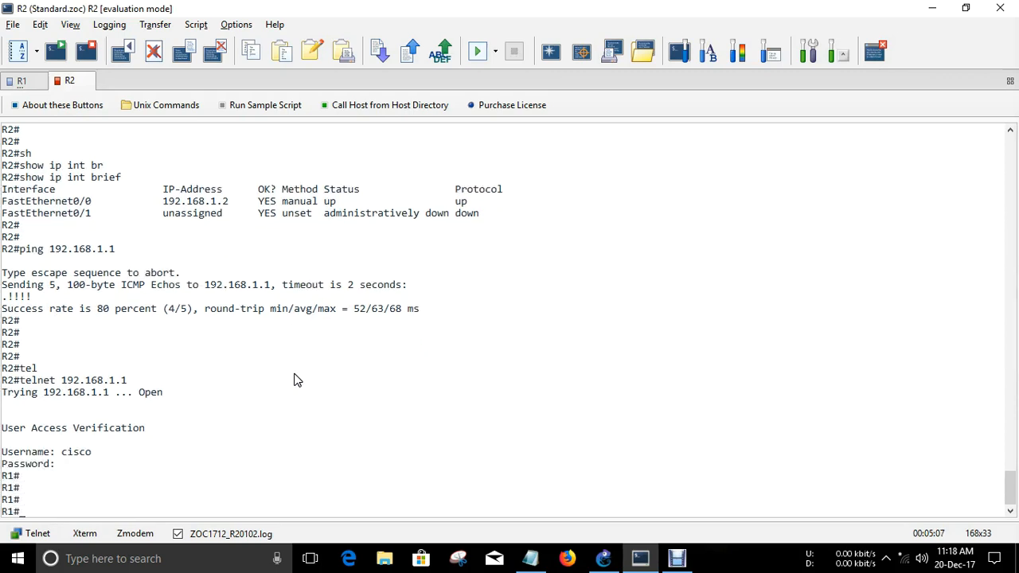
type("exi")
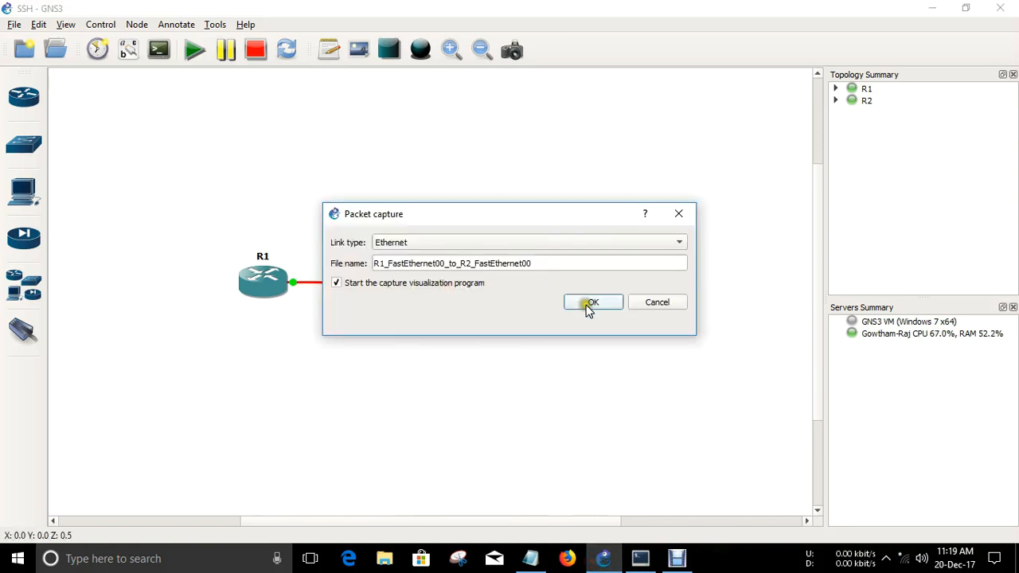
Step: Confirm the packet capture on the R1–R2 link and launch Wireshark on it
left_click(592, 303)
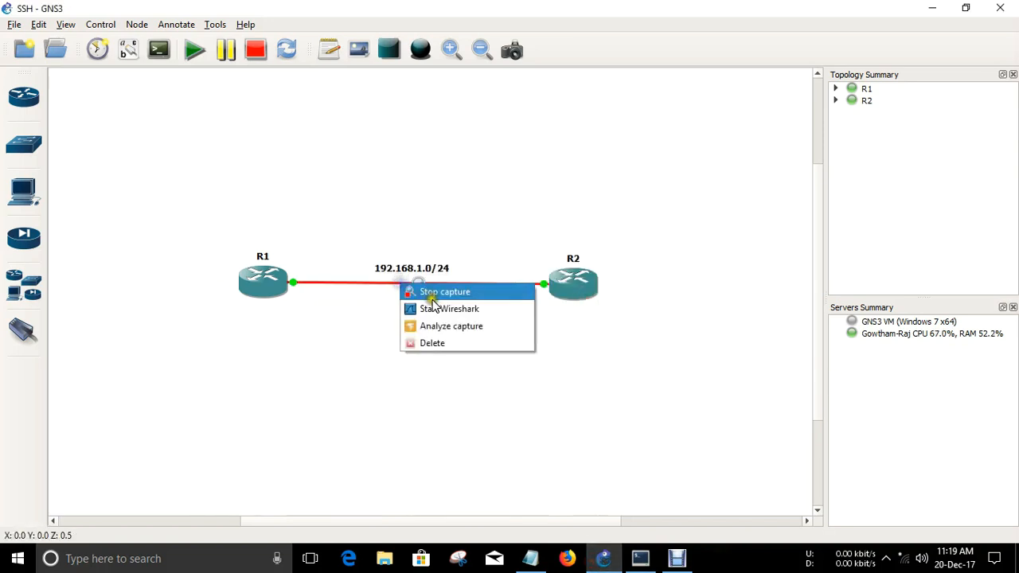
left_click(449, 309)
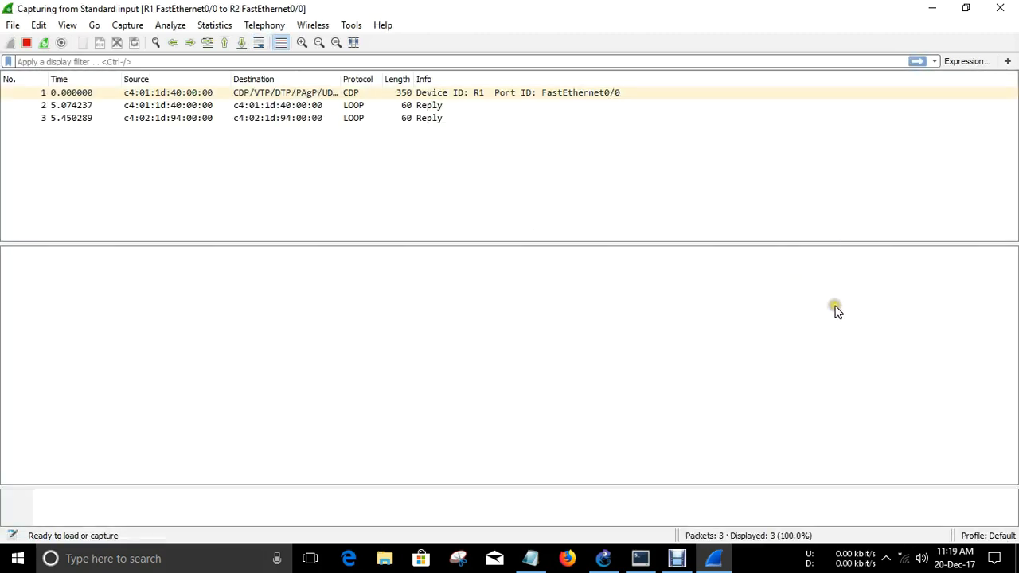
Step: From R2 generate traffic to R1 and log in over telnet as cisco while the capture runs
left_click(640, 557)
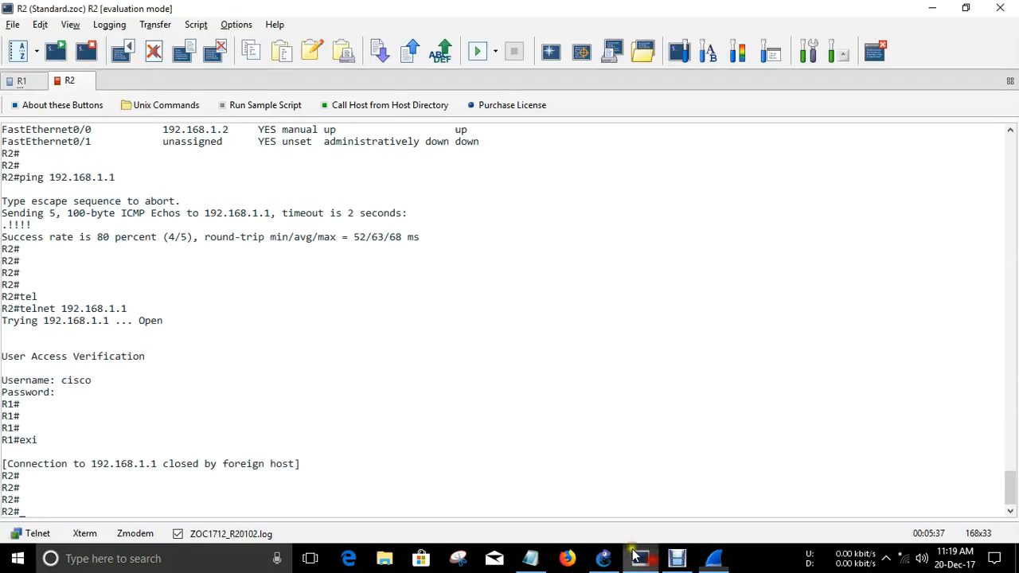
type("show ip int brief")
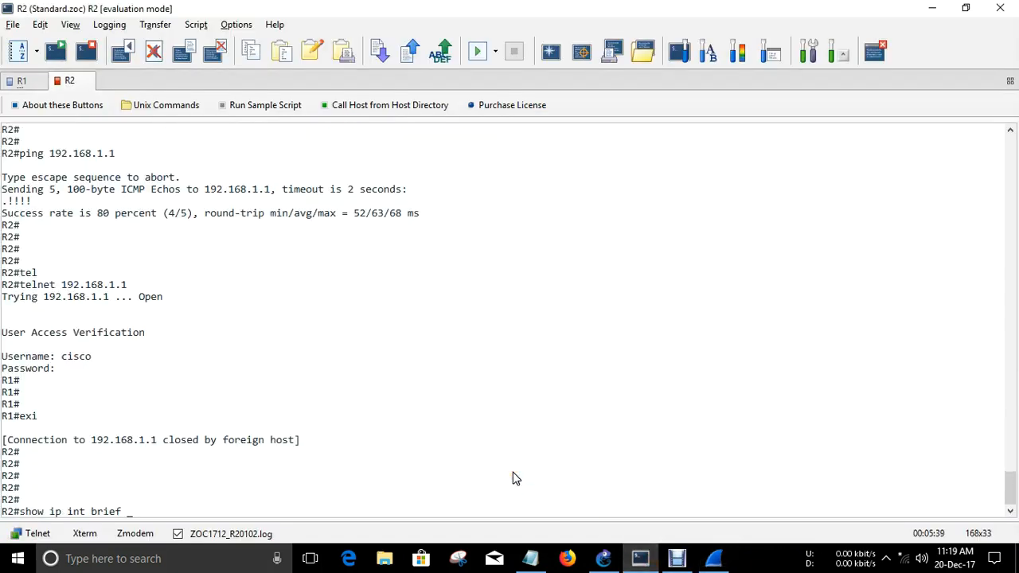
left_click(713, 557)
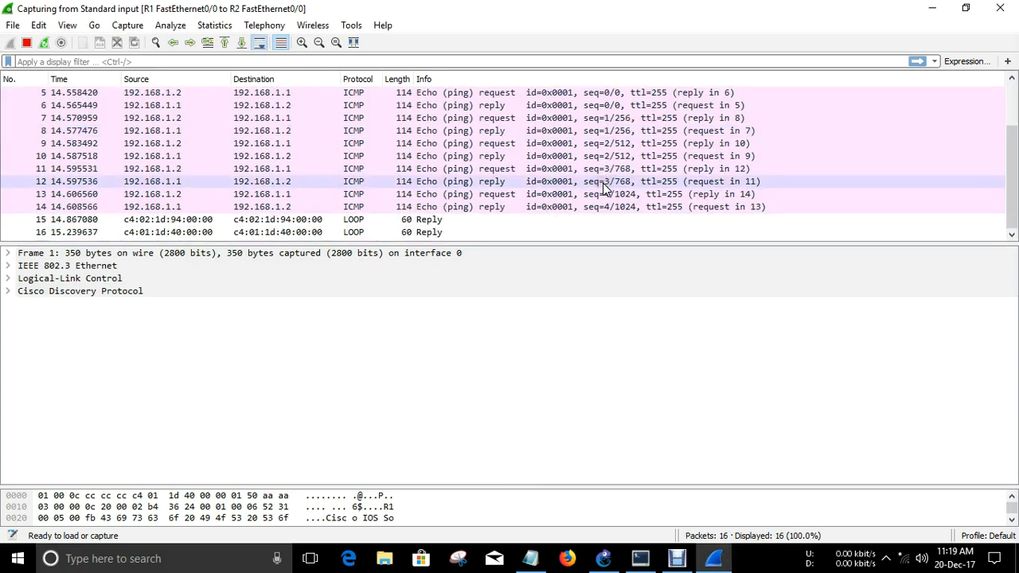
left_click(640, 557)
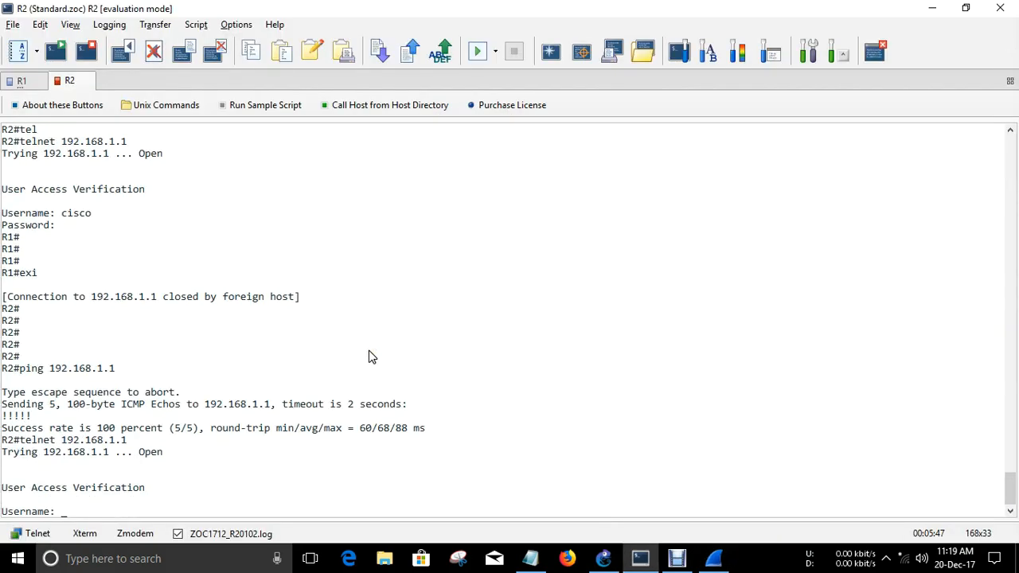
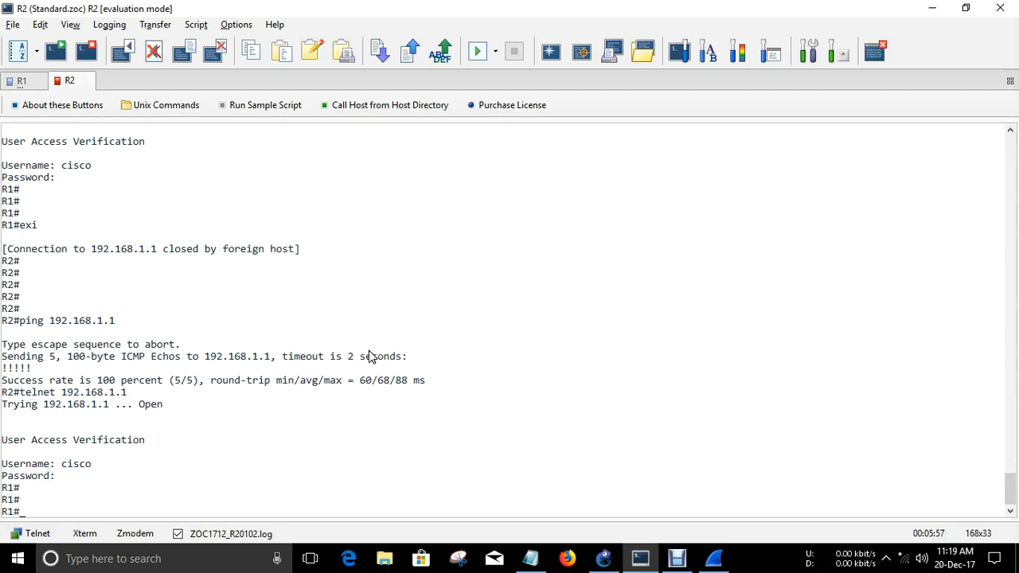
Step: In Wireshark select a captured Telnet data packet and bring up the Analyze menu
left_click(711, 557)
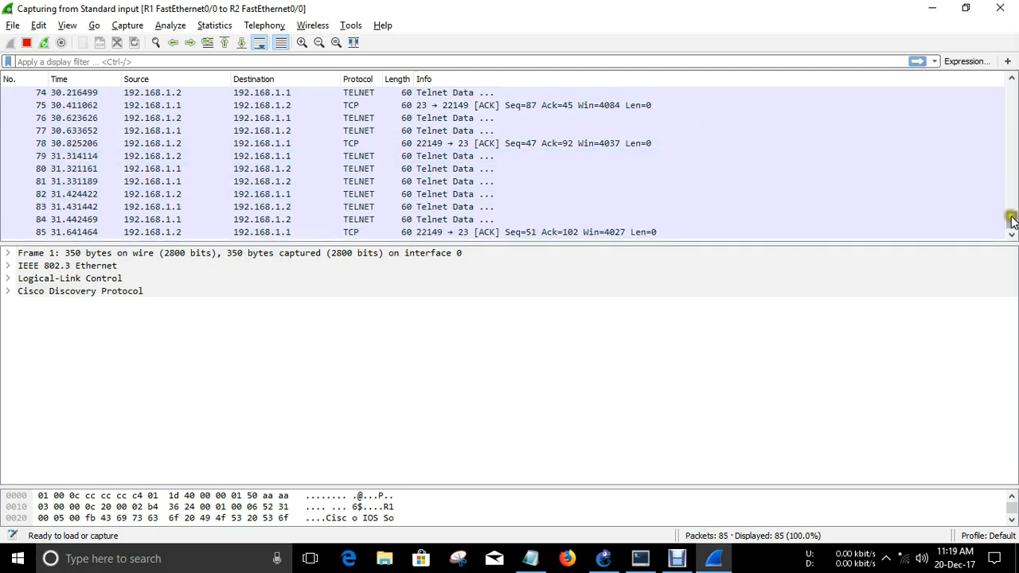
left_click(442, 194)
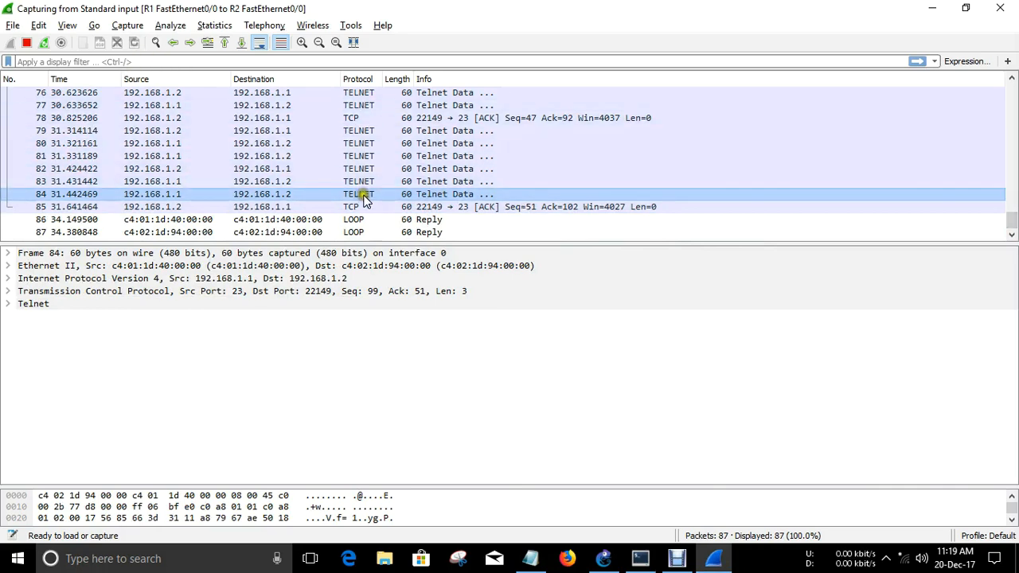
left_click(156, 25)
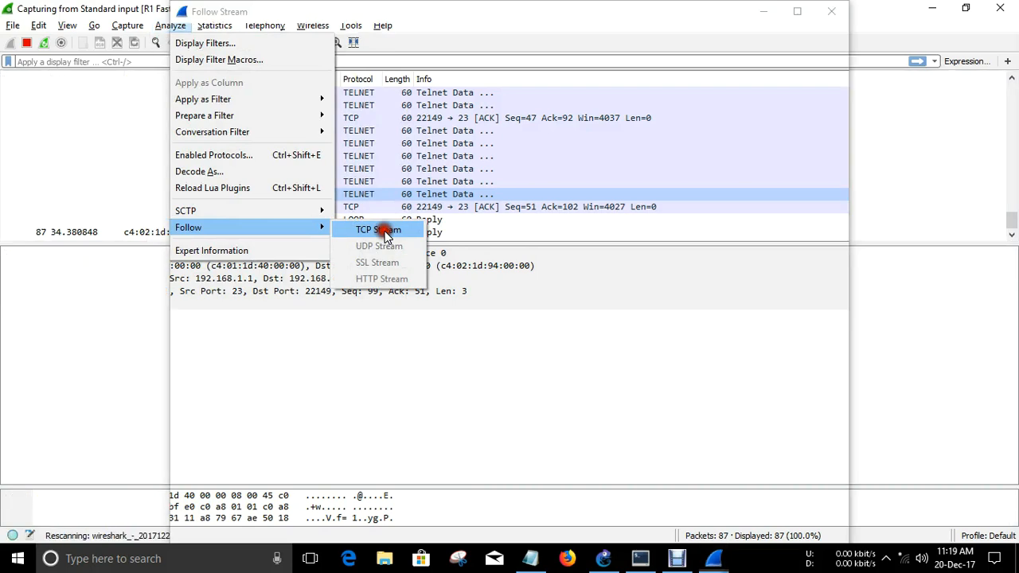
Step: Follow the telnet TCP stream to see the cleartext credentials, then return to R2's terminal
left_click(377, 229)
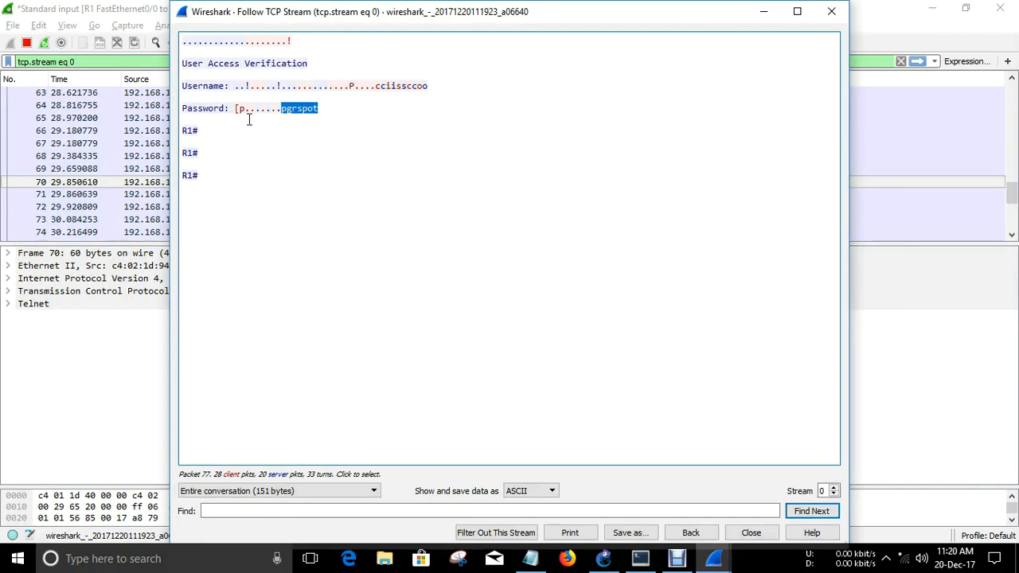
left_click(751, 531)
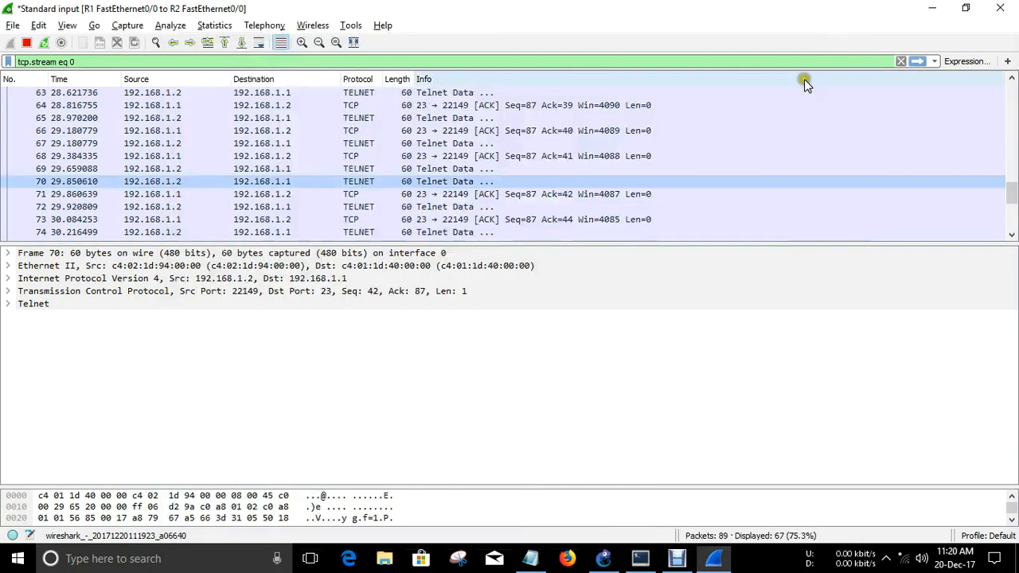
left_click(640, 559)
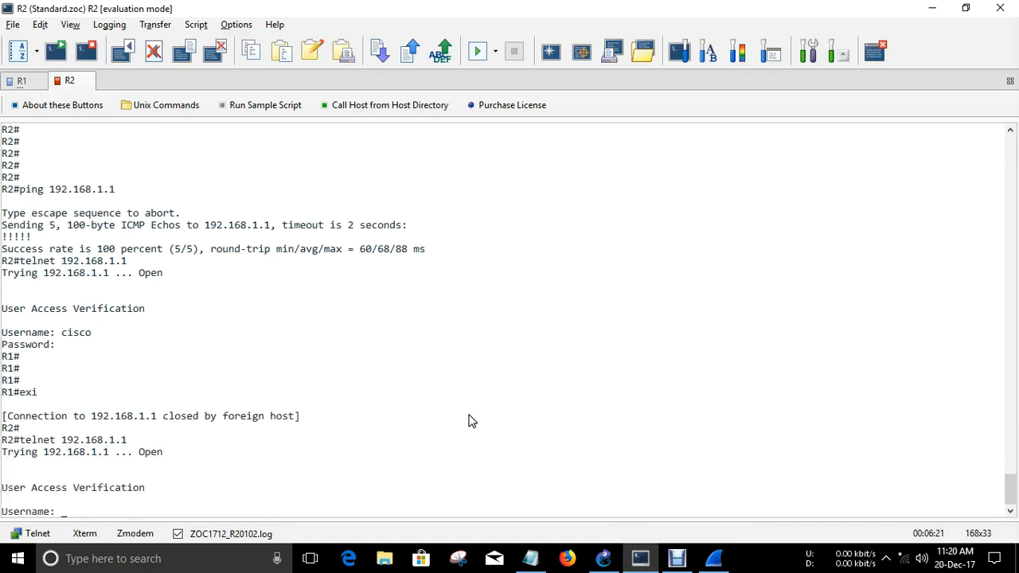
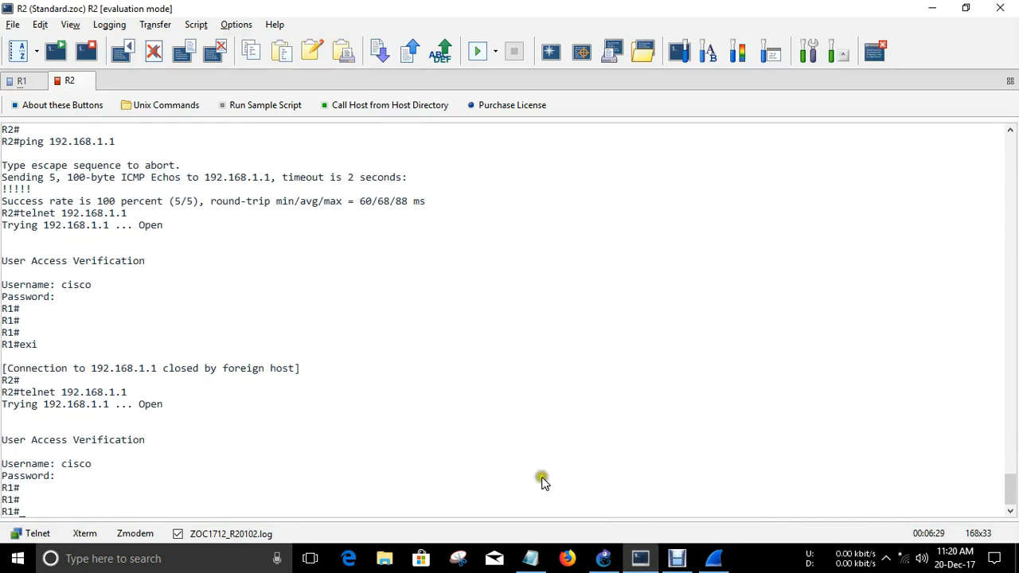
Step: Log in to R1 over telnet as cisco again and go back to the capture
left_click(713, 557)
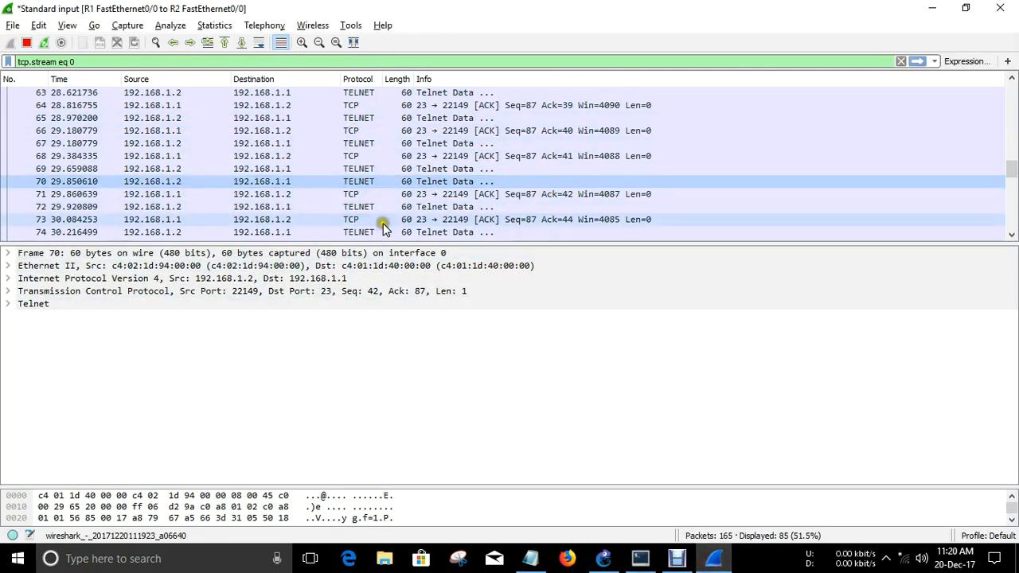
Step: Follow the TCP stream again, step to the next stream number, then return to R2's terminal
scroll("down", 3)
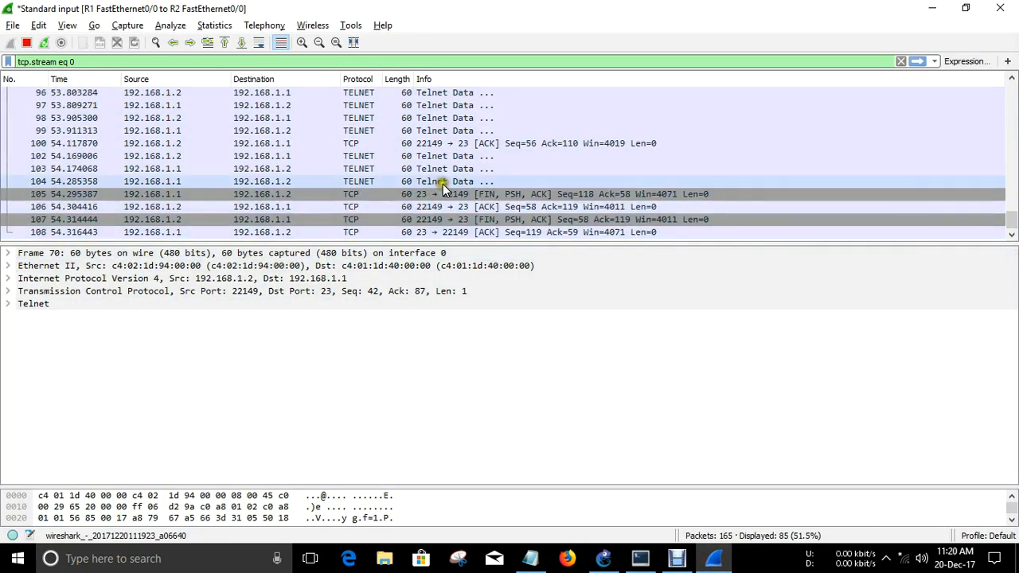
left_click(167, 25)
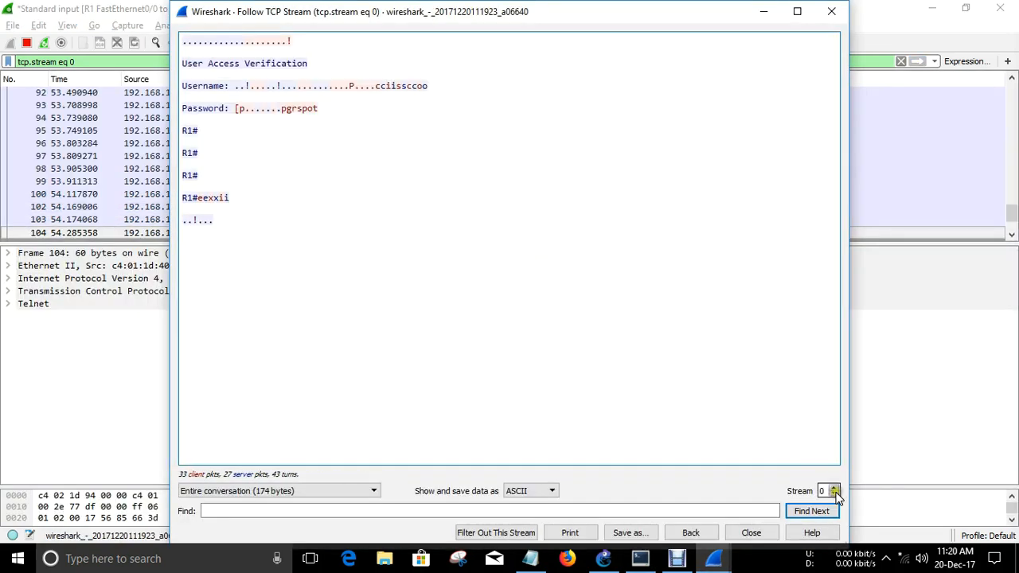
left_click(835, 485)
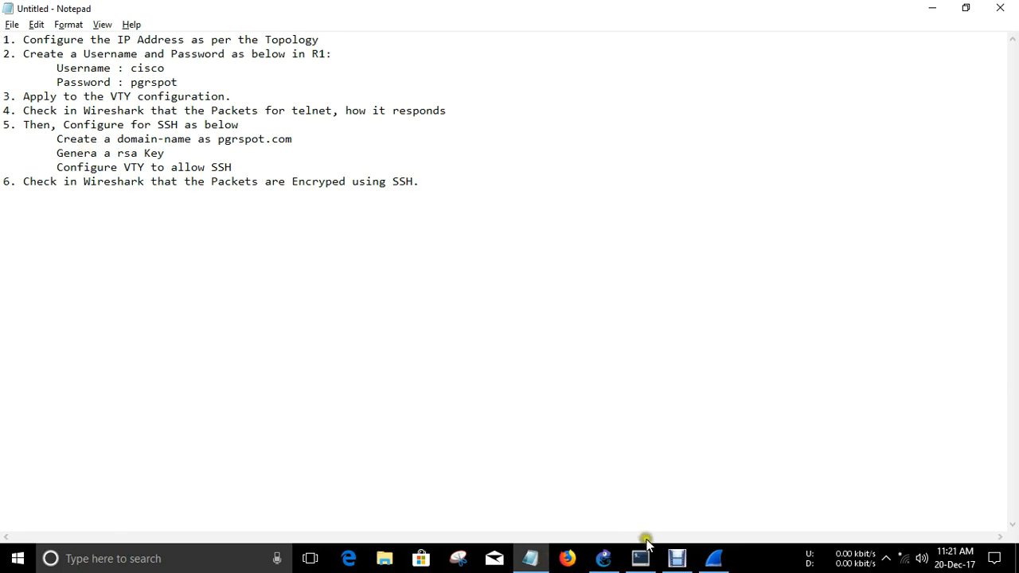
left_click(639, 559)
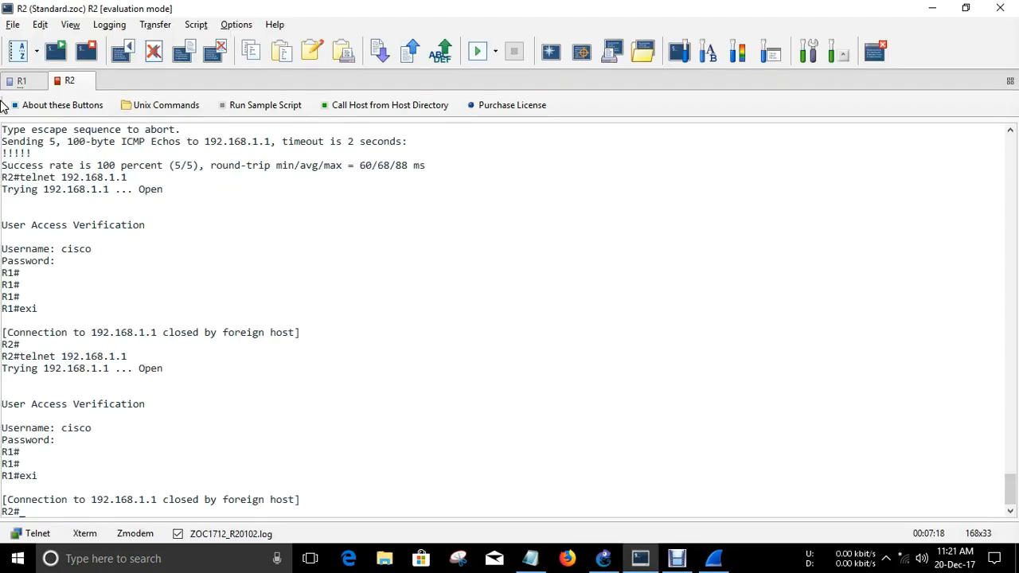
Step: On R1 in configuration mode, set the IP domain name to pgrspot.com
left_click(24, 81)
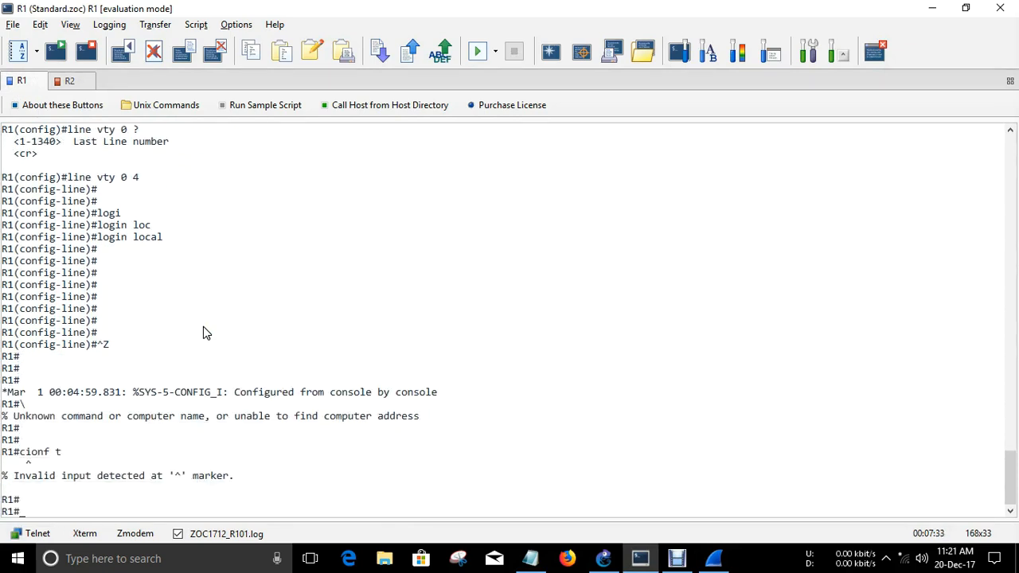
type("conf t")
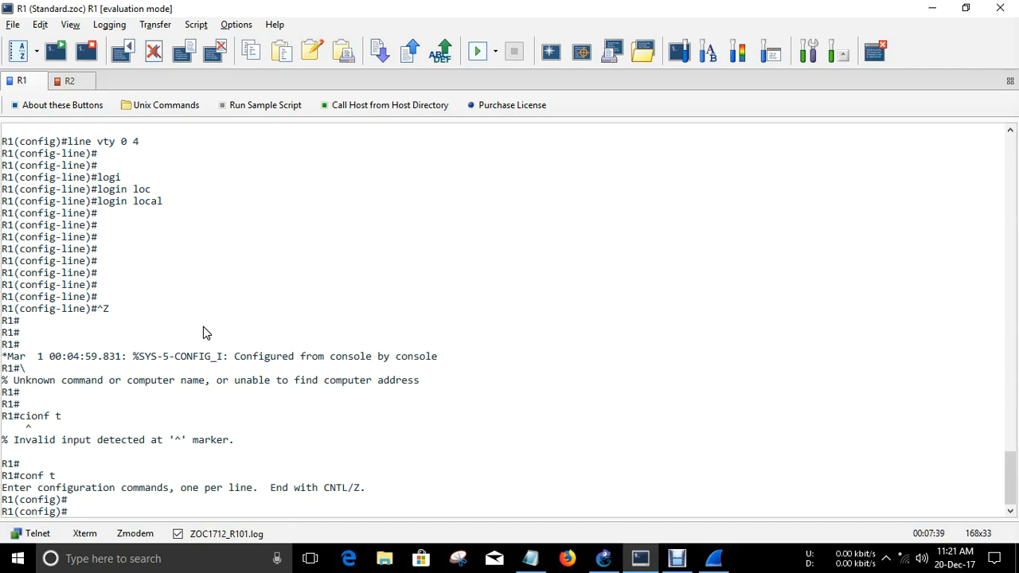
type("crypto key generate rsa")
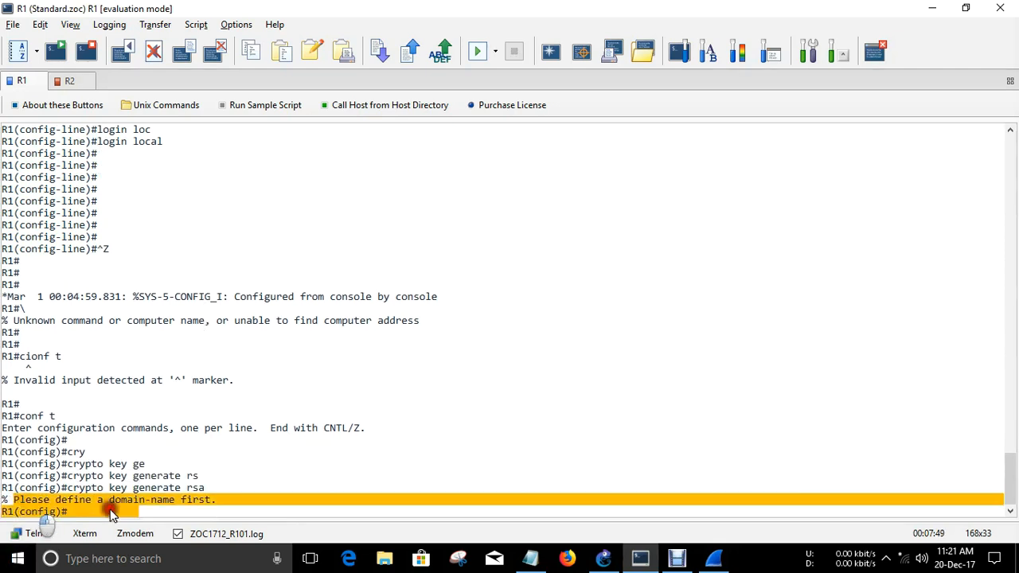
mouse_move(264, 509)
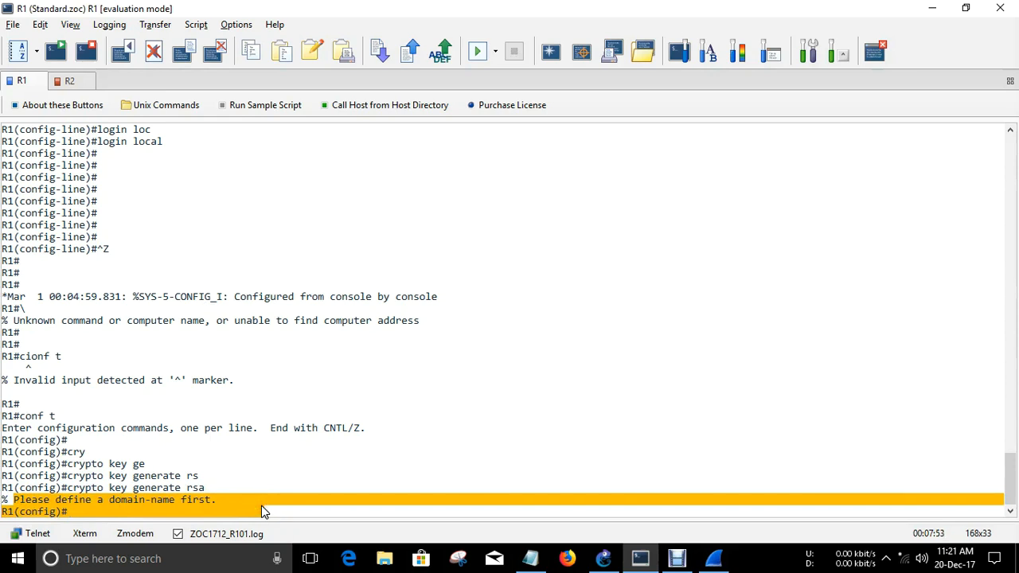
key("Enter")
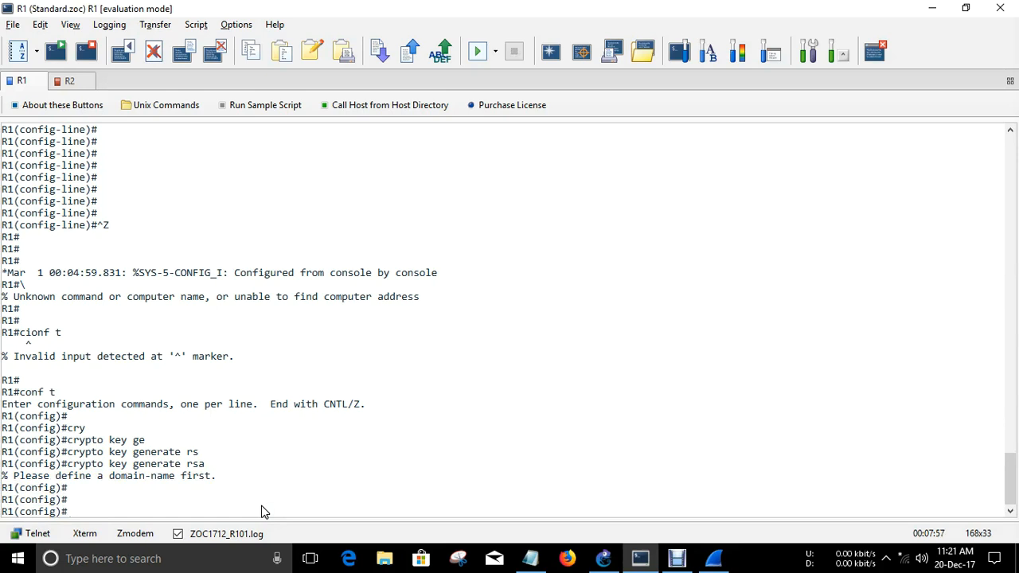
type("ip doma")
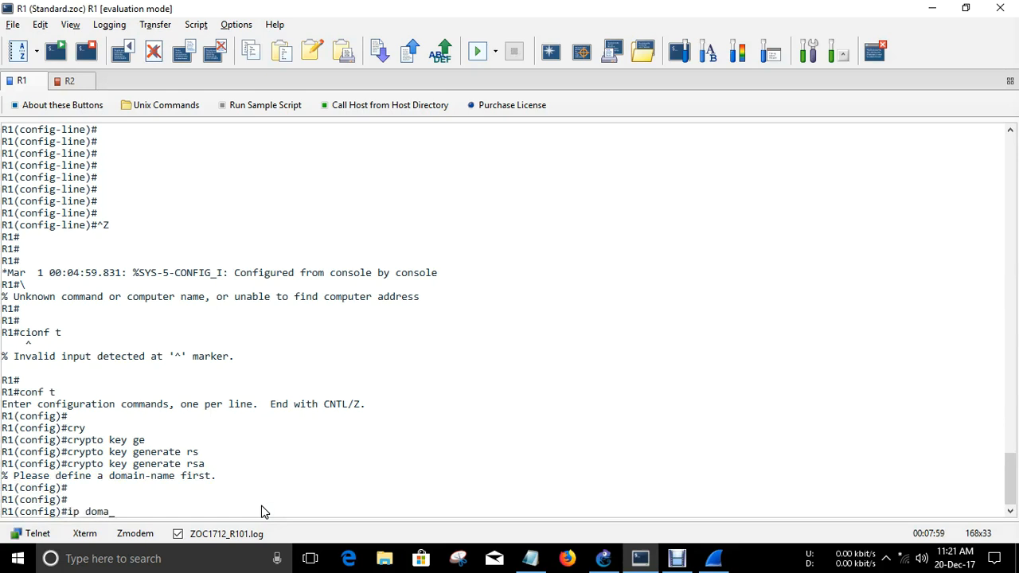
type("in-name pgrspo")
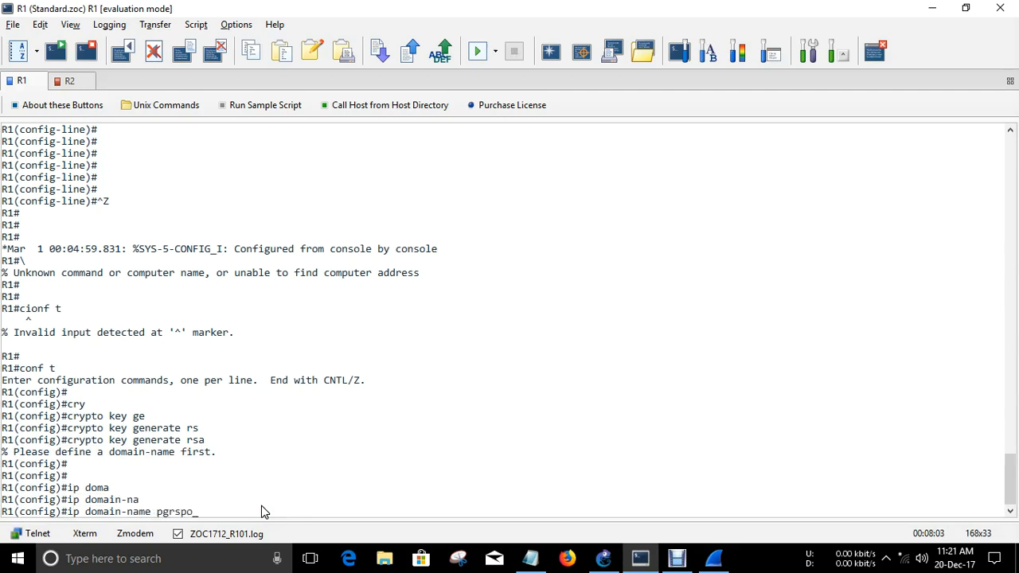
type("t.com")
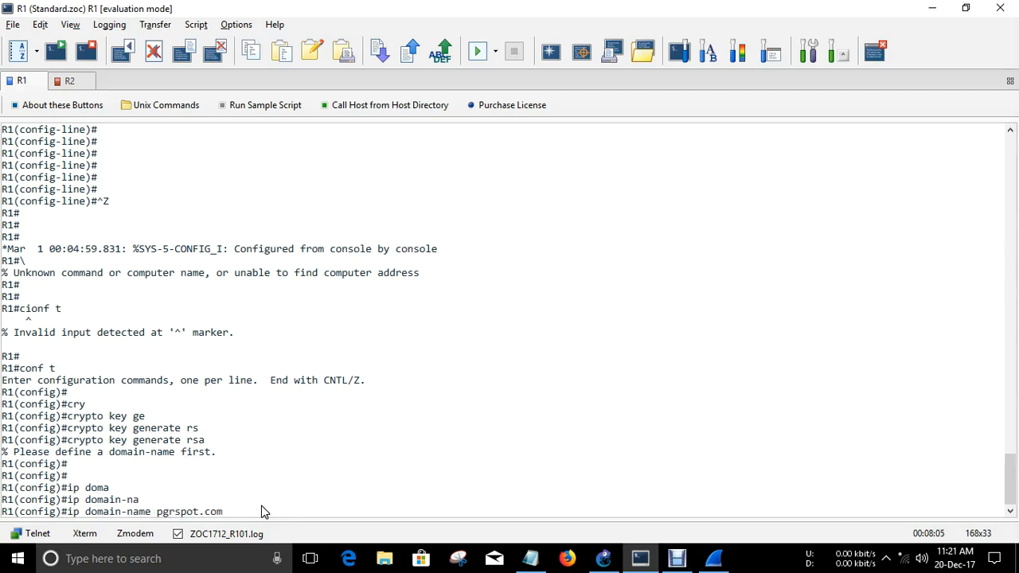
Step: Generate a 1024-bit RSA key with crypto key generate rsa, enabling SSH 1.99
type("crypto key generate rsa")
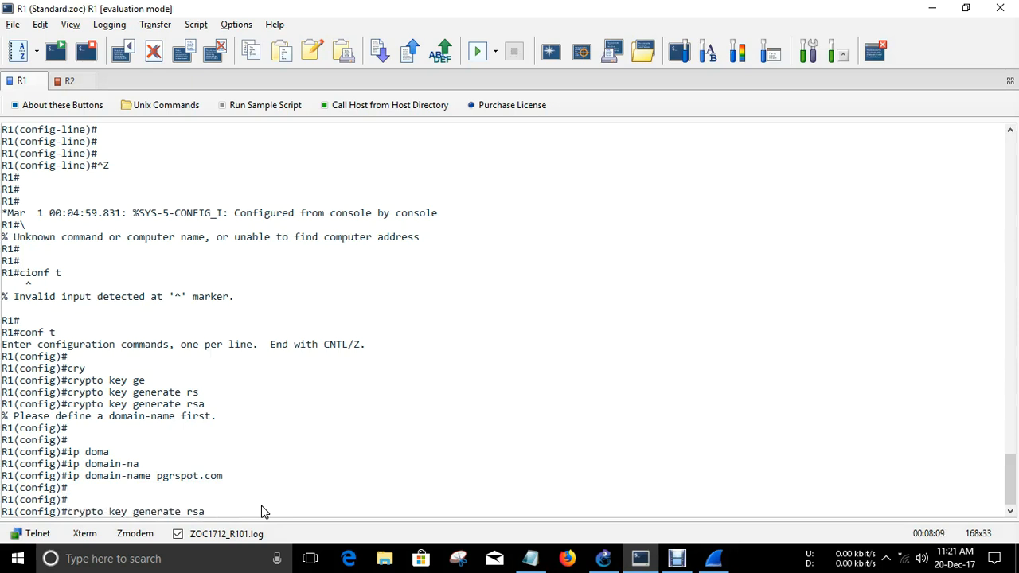
type("1024")
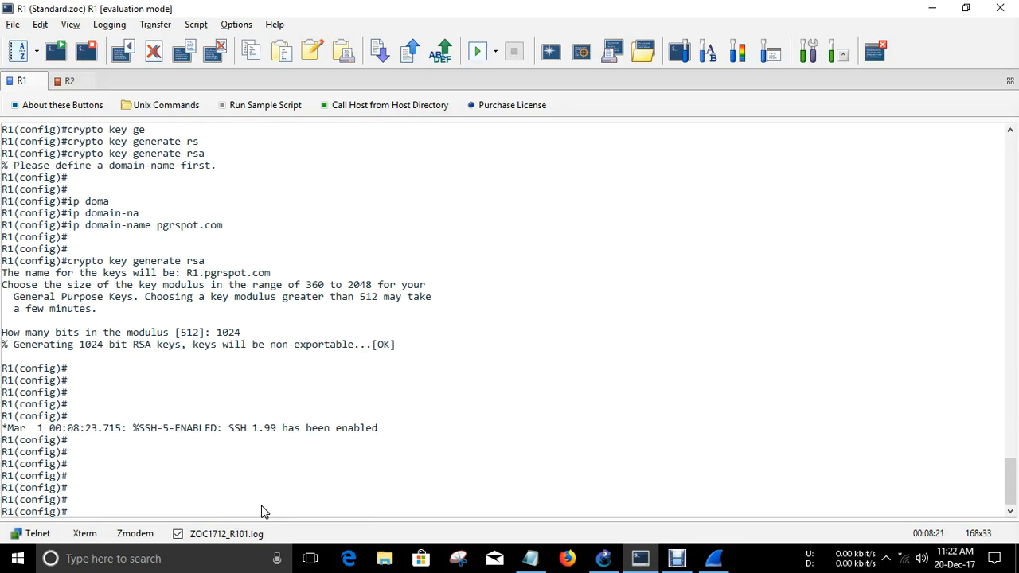
Step: Set transport input telnet ssh under line vty 0 4 and confirm it in the running config
type("line")
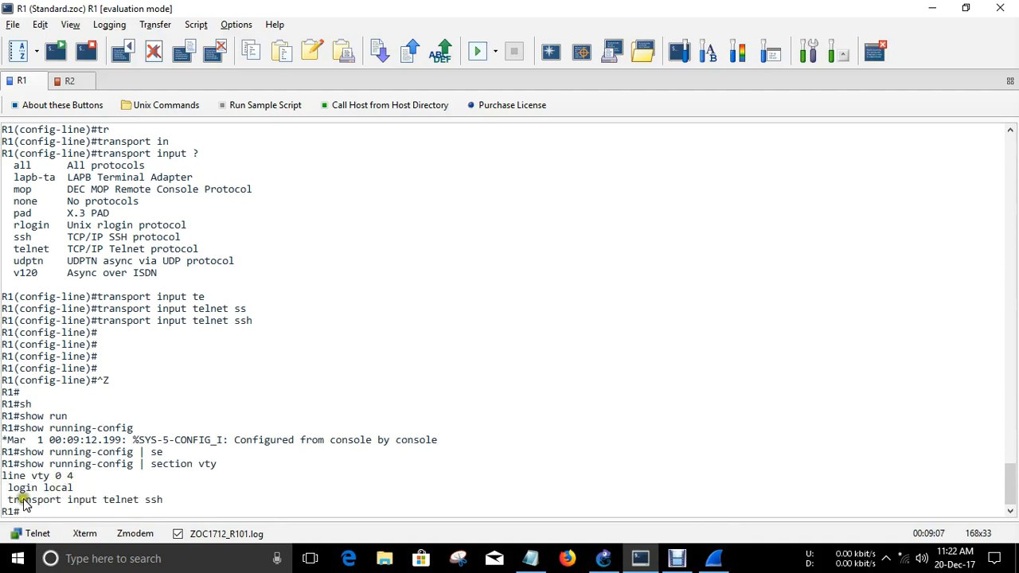
mouse_move(140, 499)
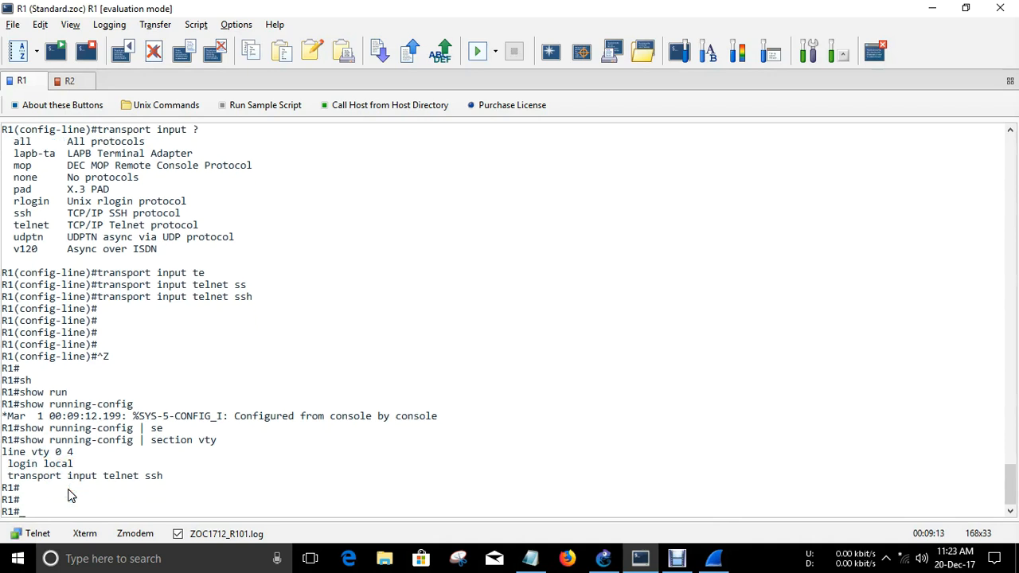
left_click(70, 79)
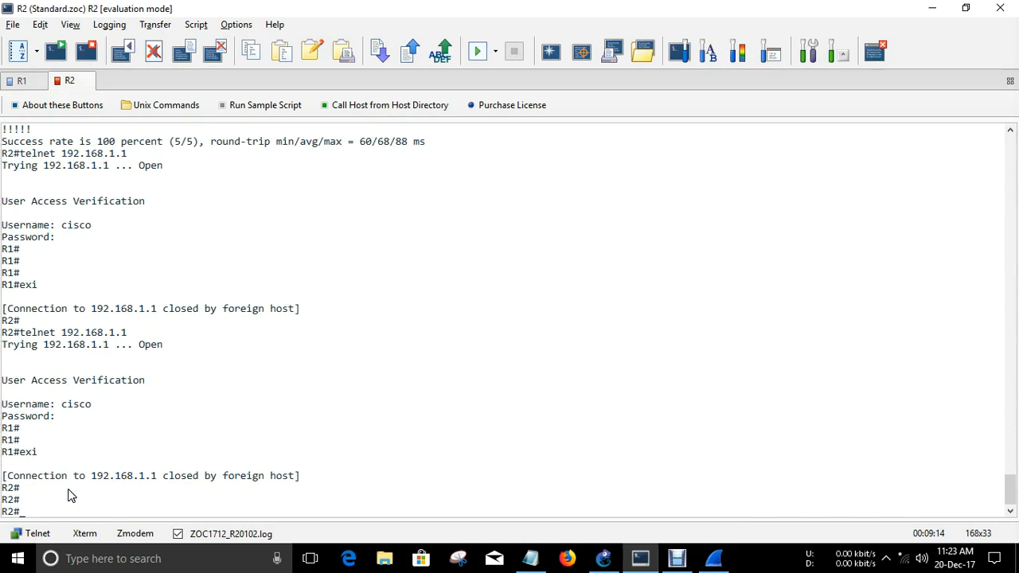
Step: From R2, start an SSH session to 192.168.1.1 as user cisco with ssh -l cisco
type("ssh")
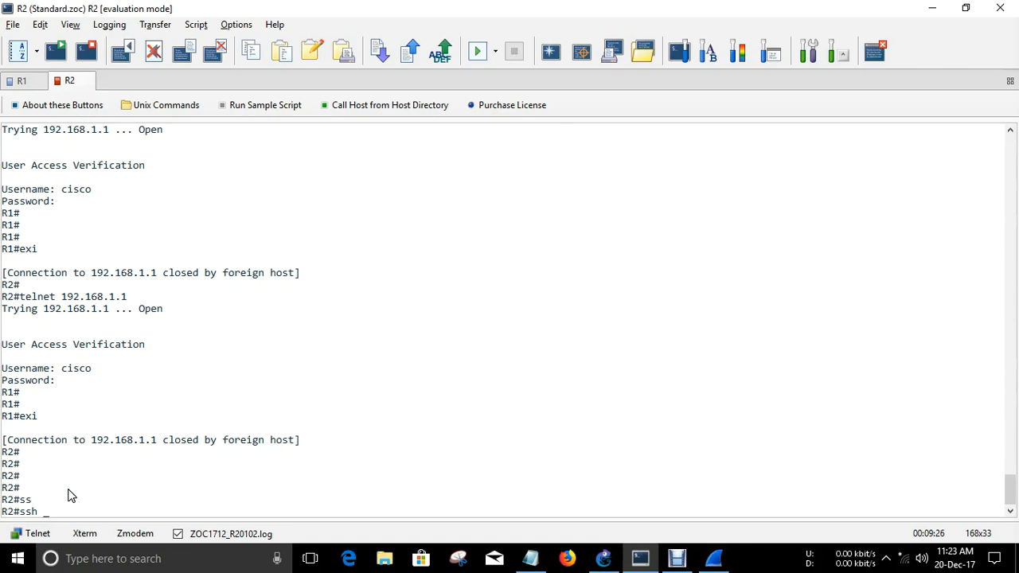
type("ssh ?")
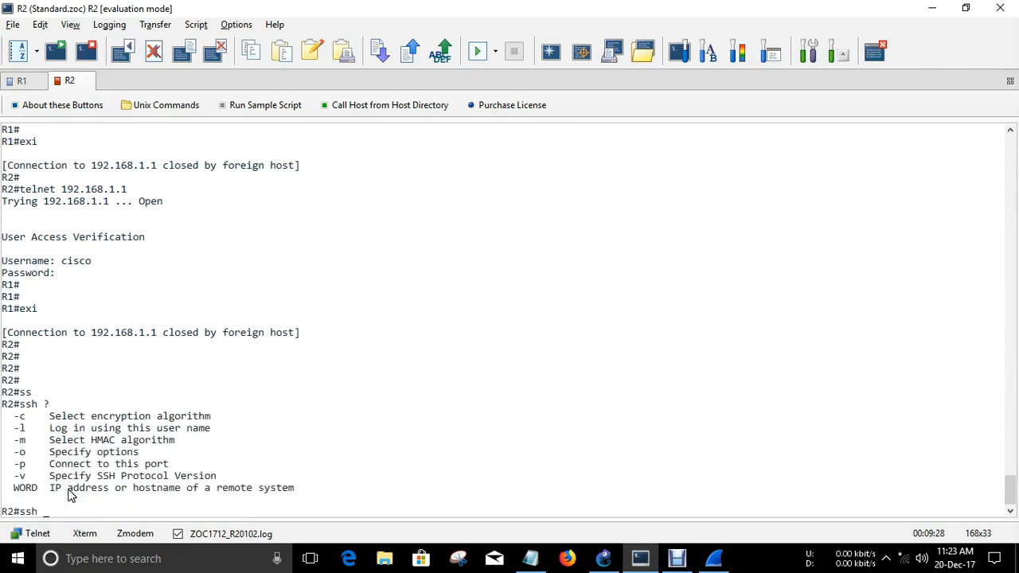
mouse_move(14, 430)
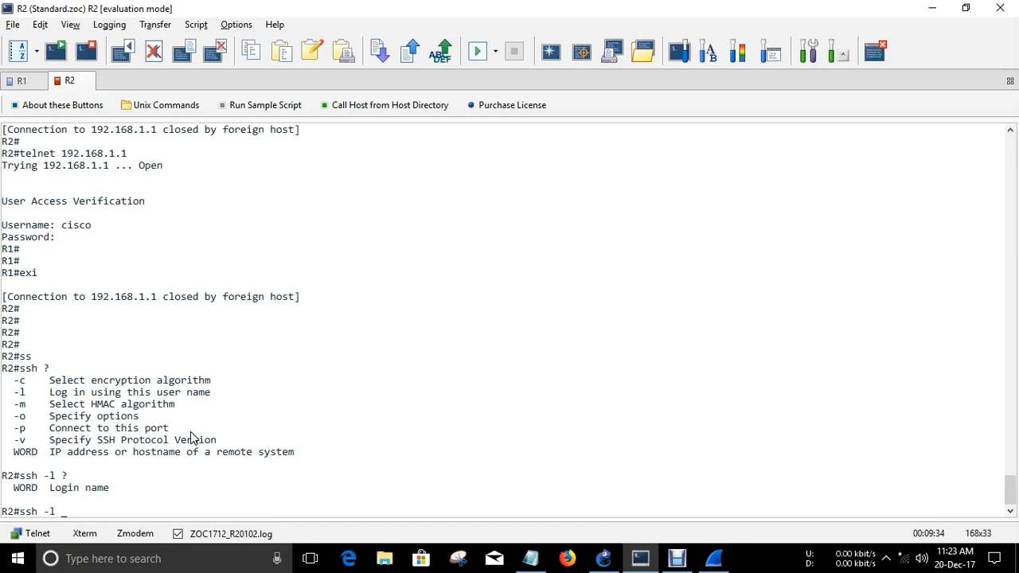
type("cisco")
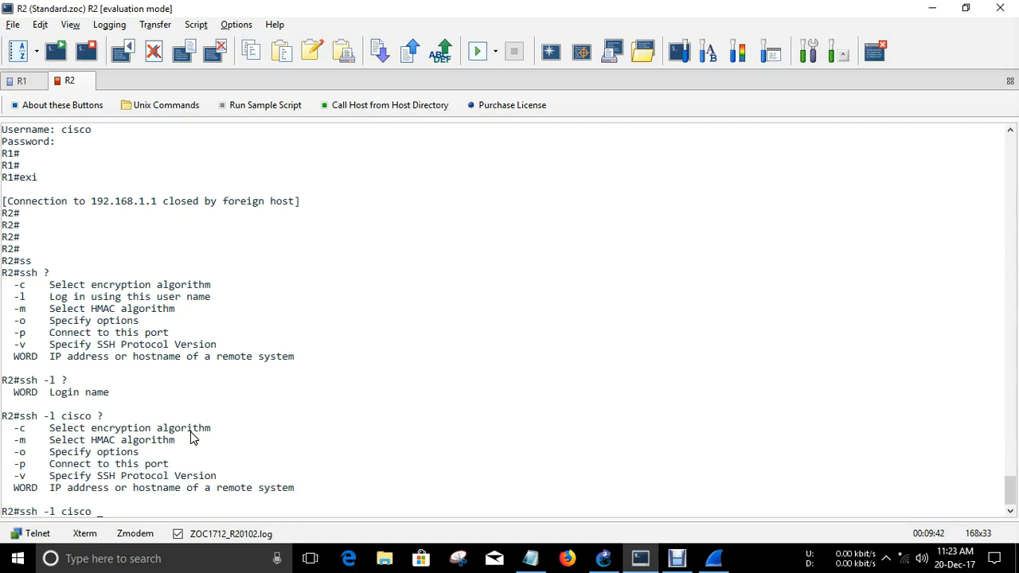
type("192.168.1.")
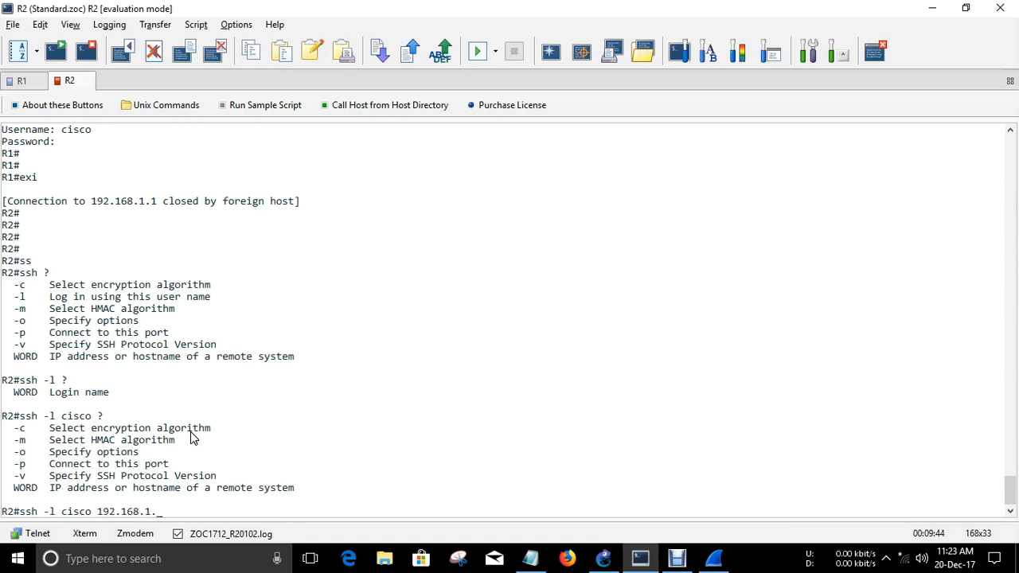
type("1")
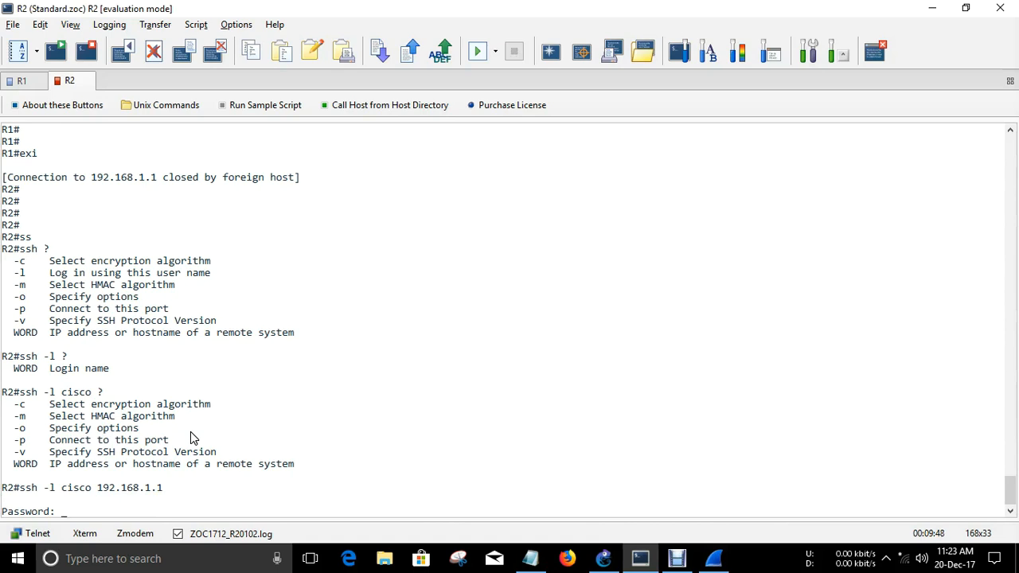
mouse_move(162, 475)
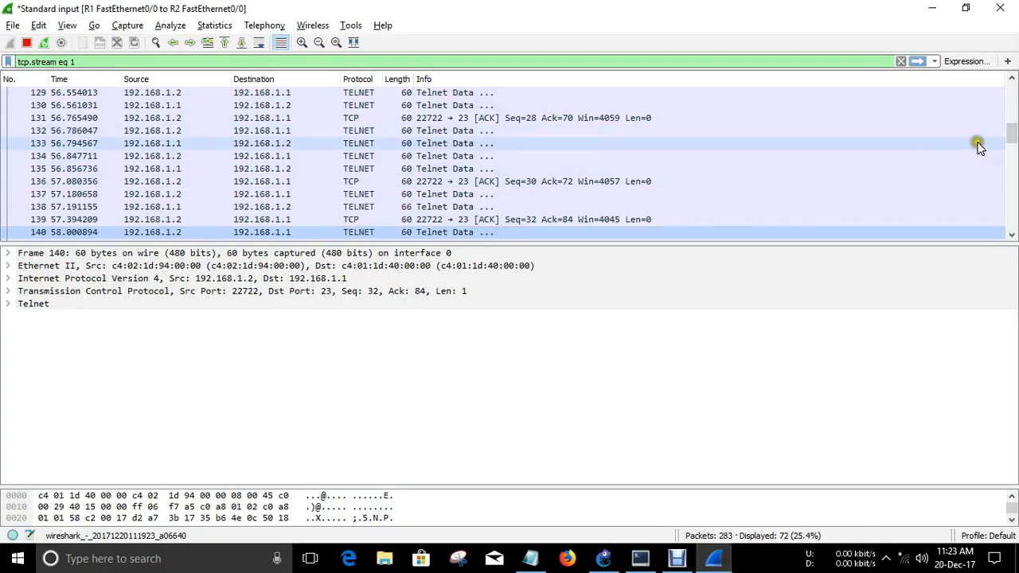
Step: Clear the telnet stream filter so all captured packets, including SSHv2, are listed
left_click(901, 60)
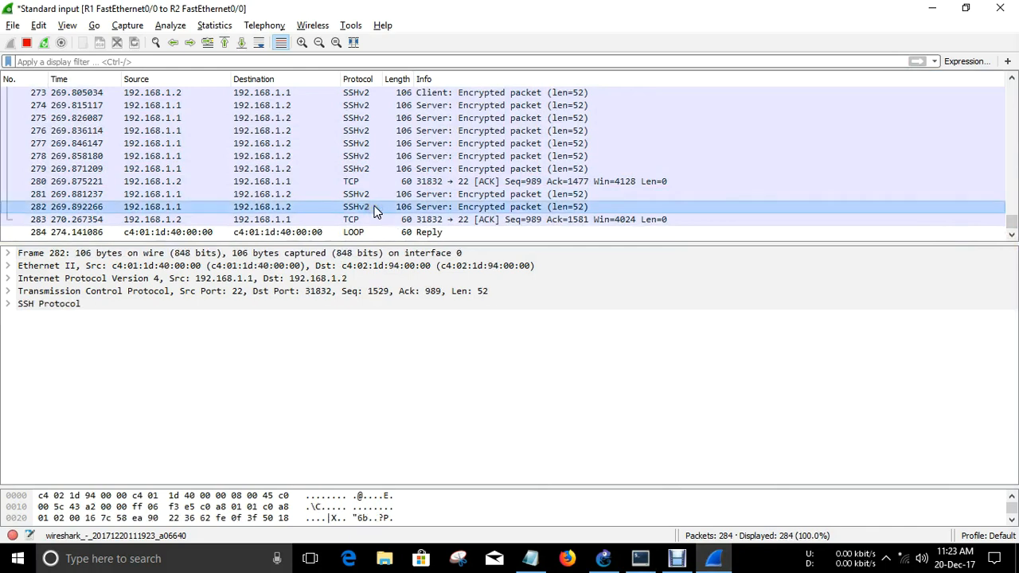
mouse_move(167, 26)
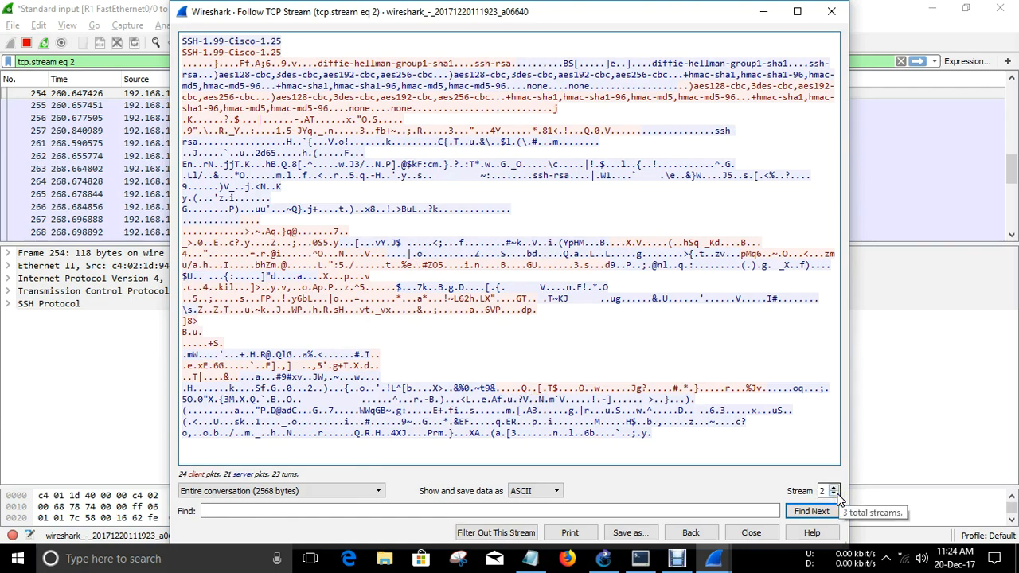
Step: Follow telnet stream 1 to see readable login text, close it and unfilter the capture
left_click(834, 493)
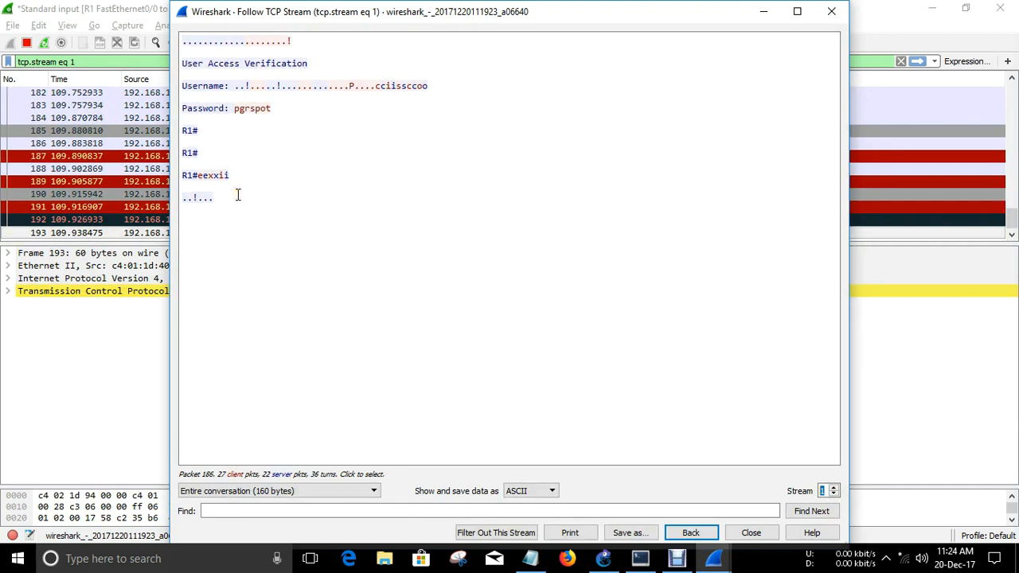
left_click(751, 531)
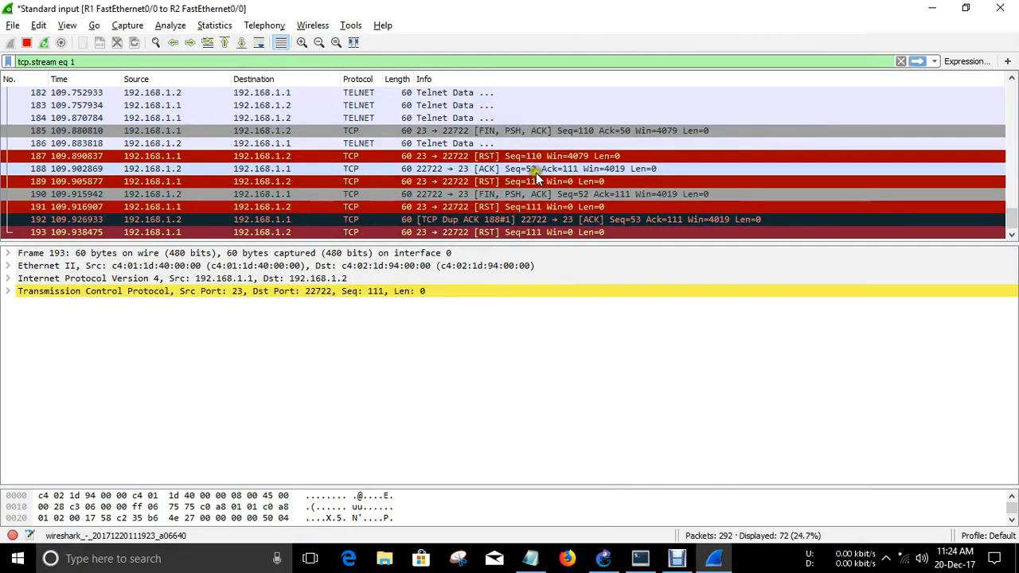
left_click(901, 60)
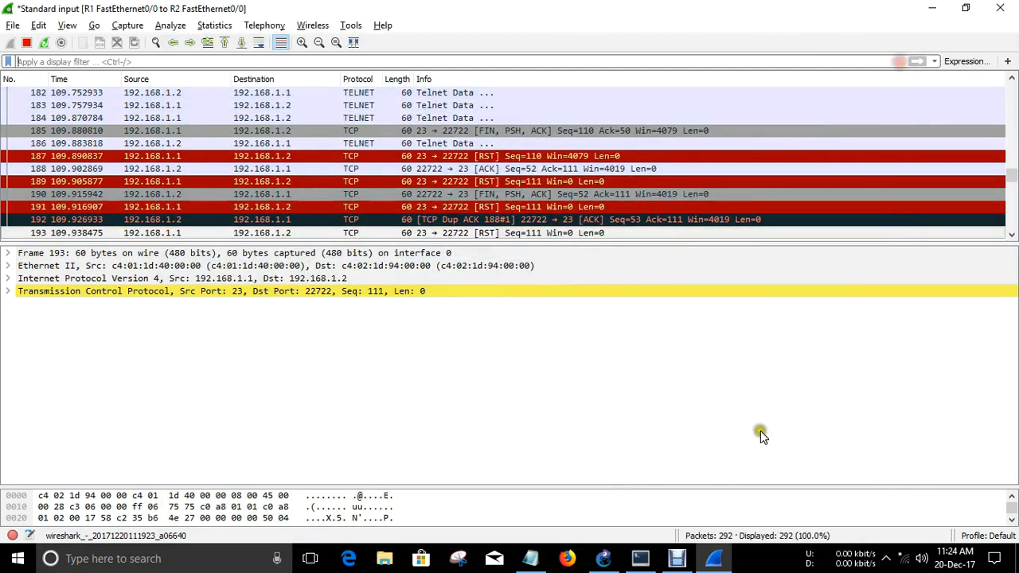
mouse_move(709, 497)
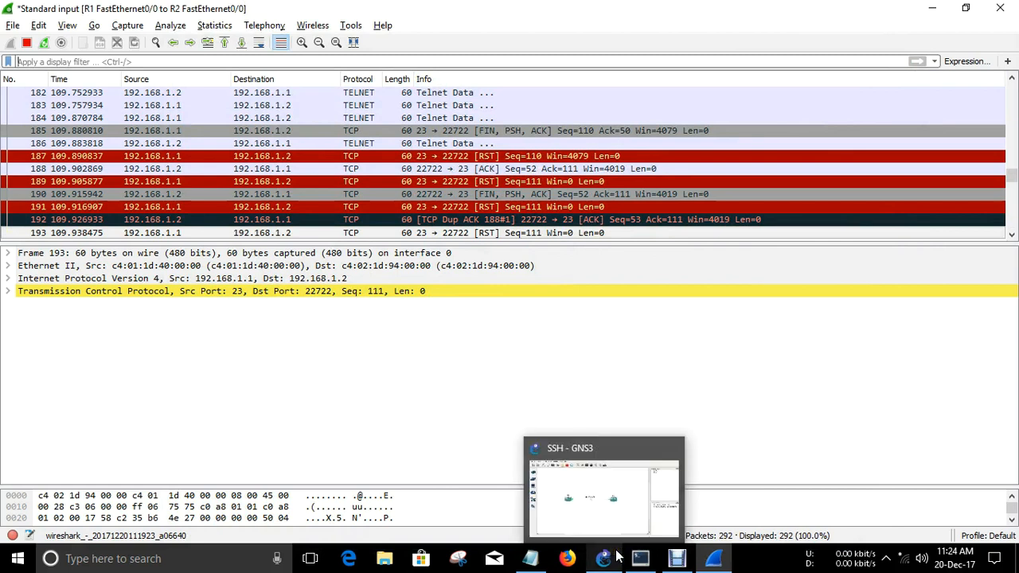
mouse_move(576, 335)
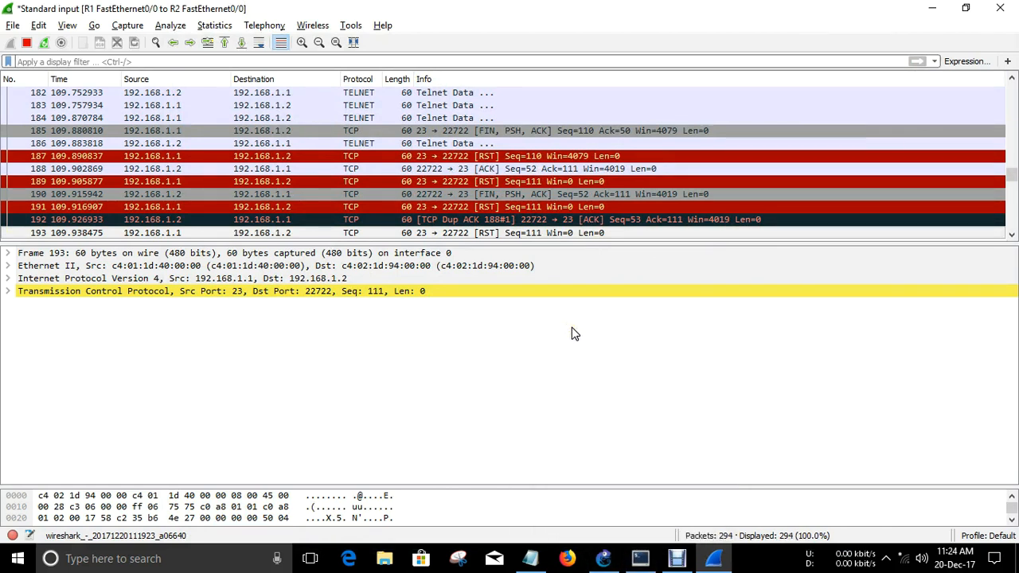
mouse_move(688, 560)
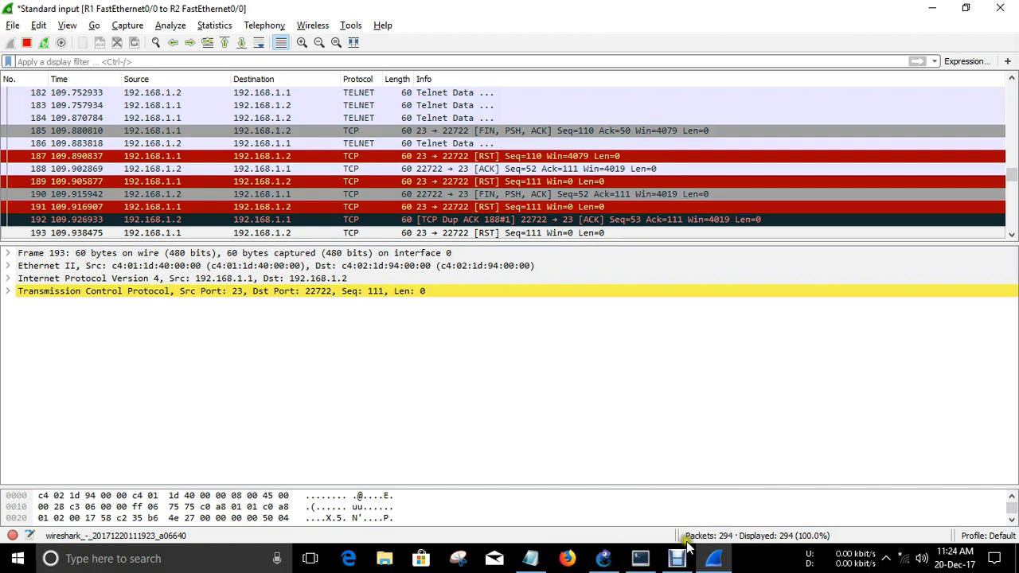